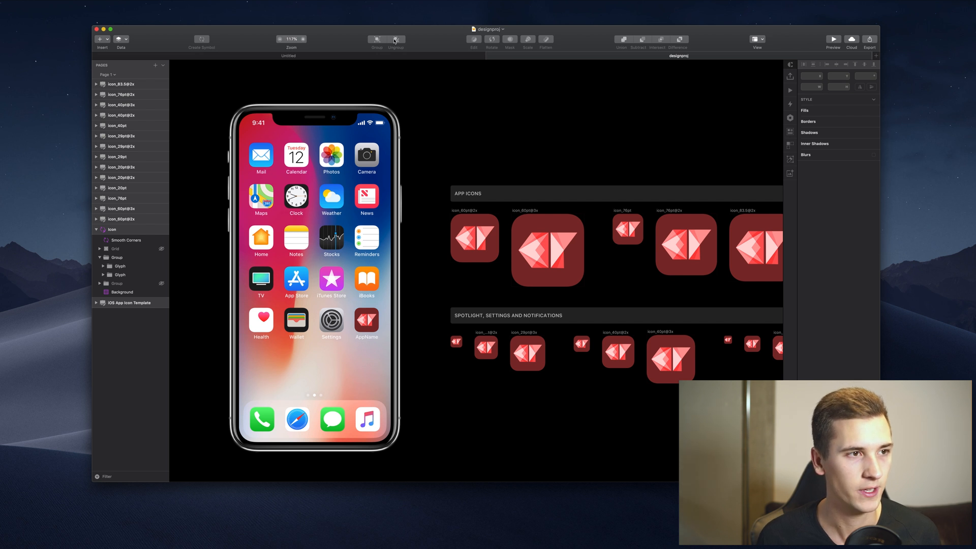
Step: Peek at the Insert list, then zoom in on the icons and back out to the whole artboard
{"action": "left_click", "coordinate": [486, 347]}
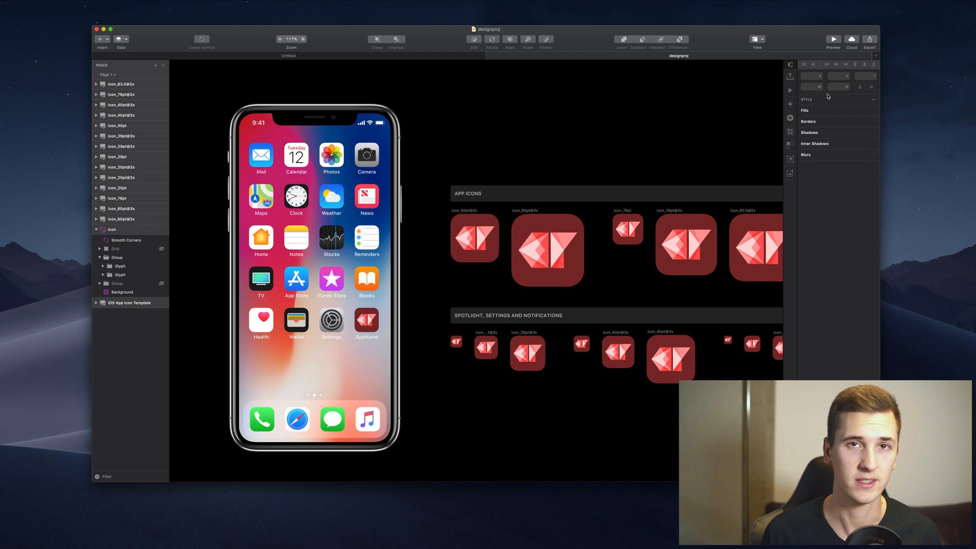
{"action": "mouse_move", "coordinate": [814, 105]}
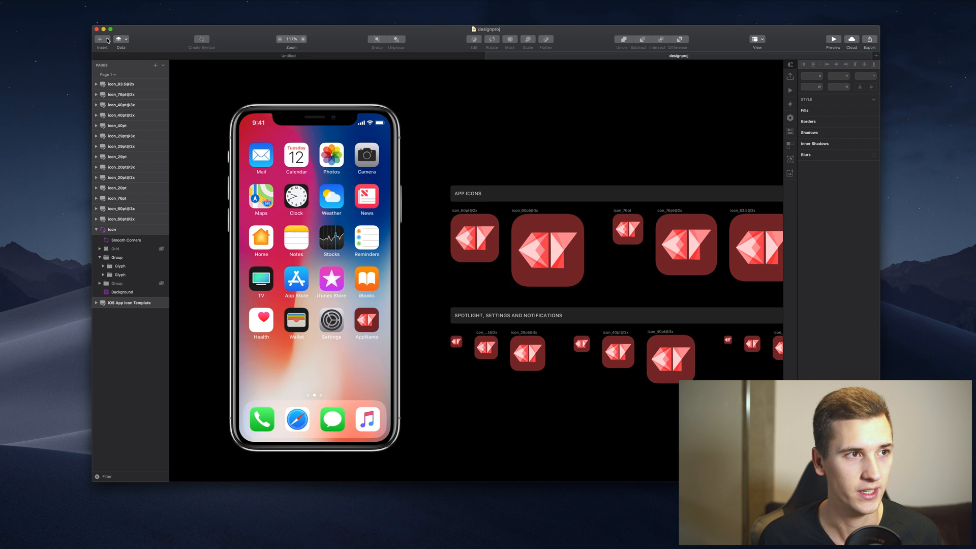
{"action": "left_click", "coordinate": [101, 40]}
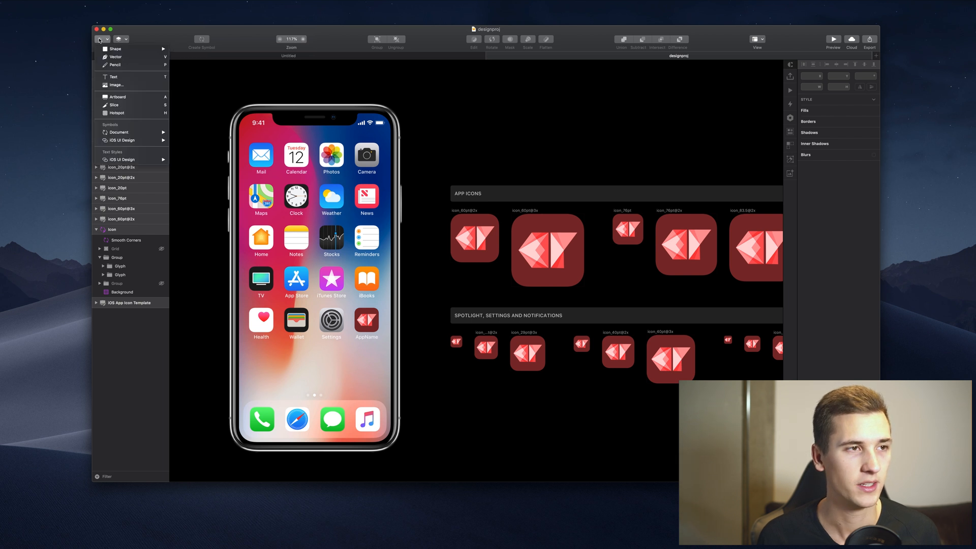
{"action": "left_click", "coordinate": [102, 40]}
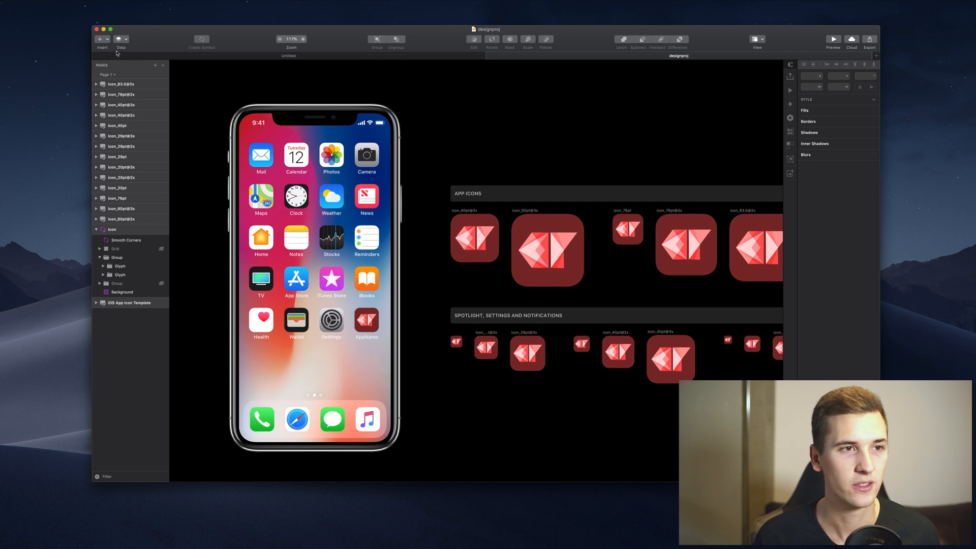
{"action": "mouse_move", "coordinate": [338, 52]}
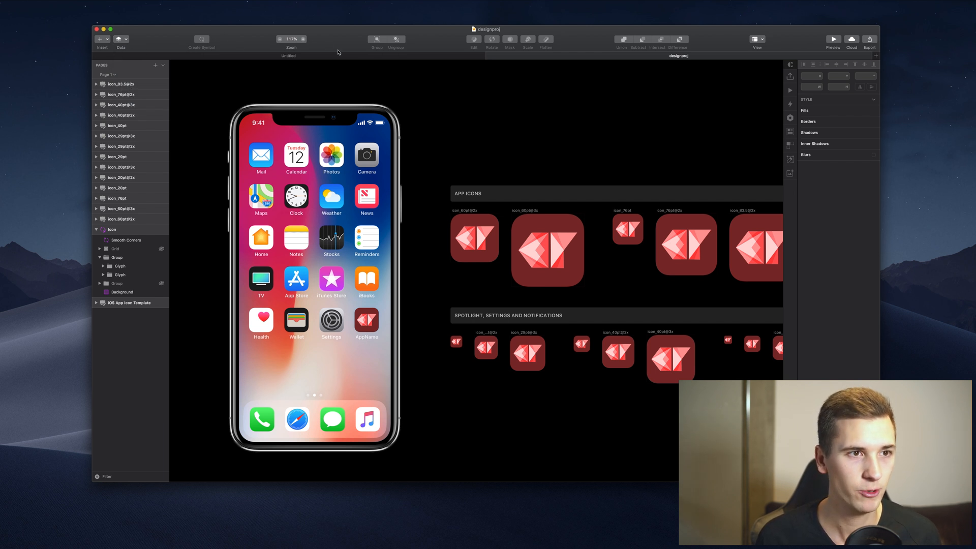
{"action": "left_click", "coordinate": [304, 40]}
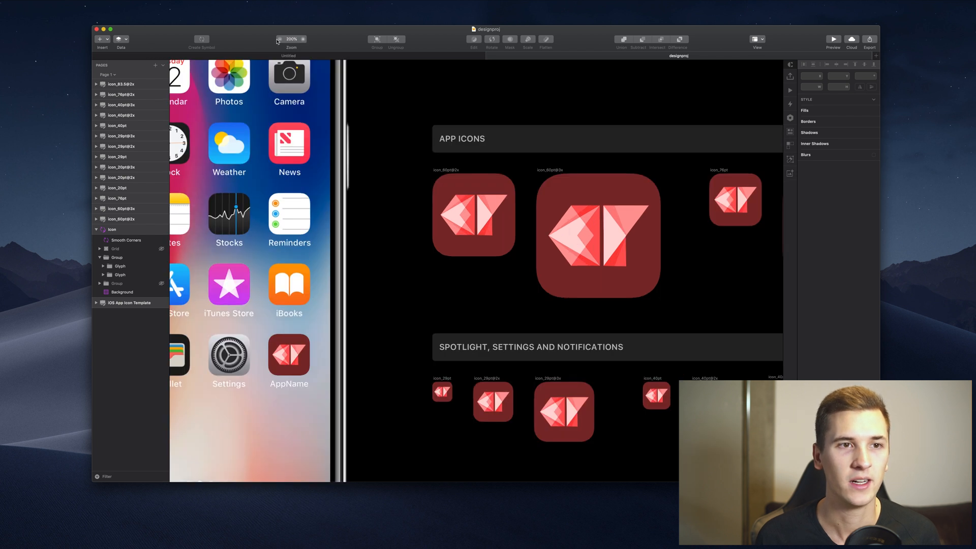
{"action": "left_click", "coordinate": [279, 40]}
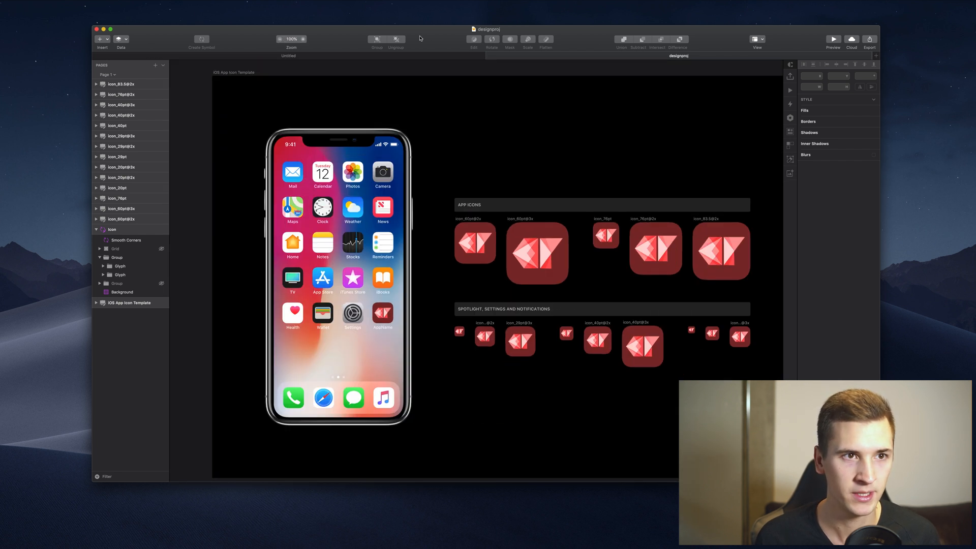
Step: Select the large icon_60pt symbol instance to show its overrides in the Inspector
{"action": "left_click", "coordinate": [536, 252]}
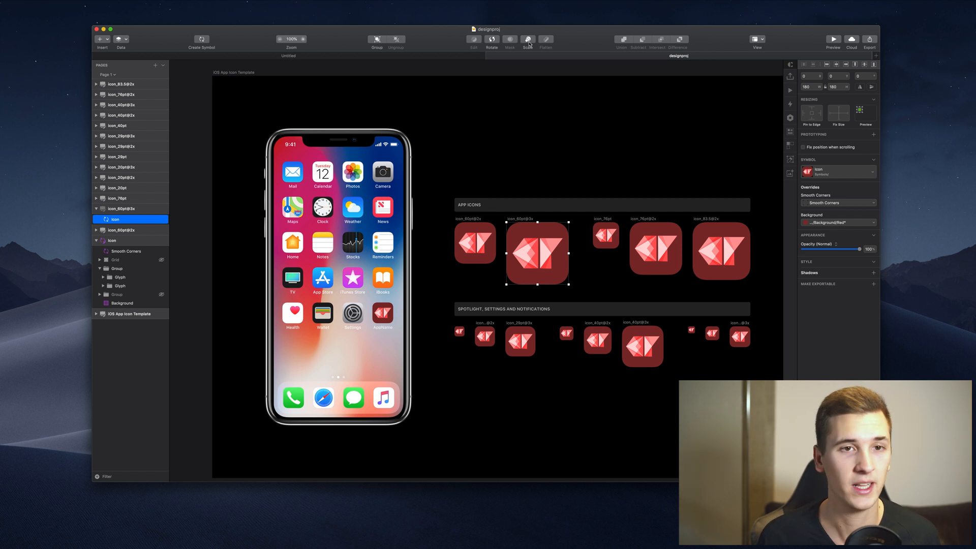
{"action": "mouse_move", "coordinate": [528, 40]}
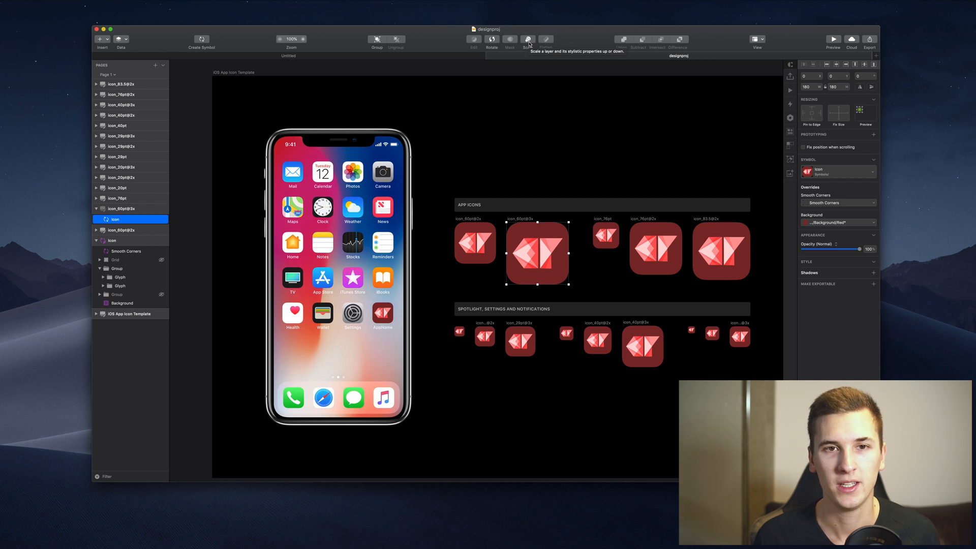
{"action": "mouse_move", "coordinate": [639, 35]}
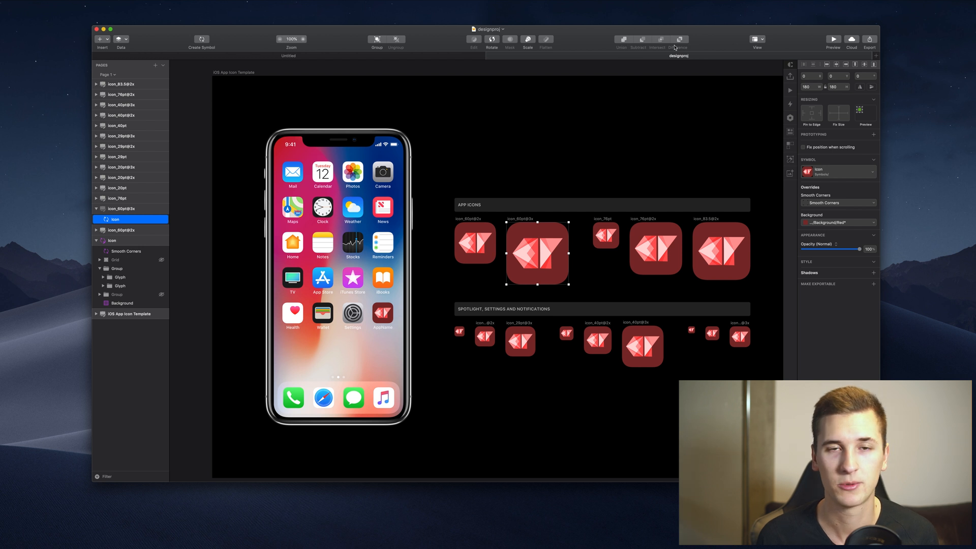
{"action": "mouse_move", "coordinate": [648, 55]}
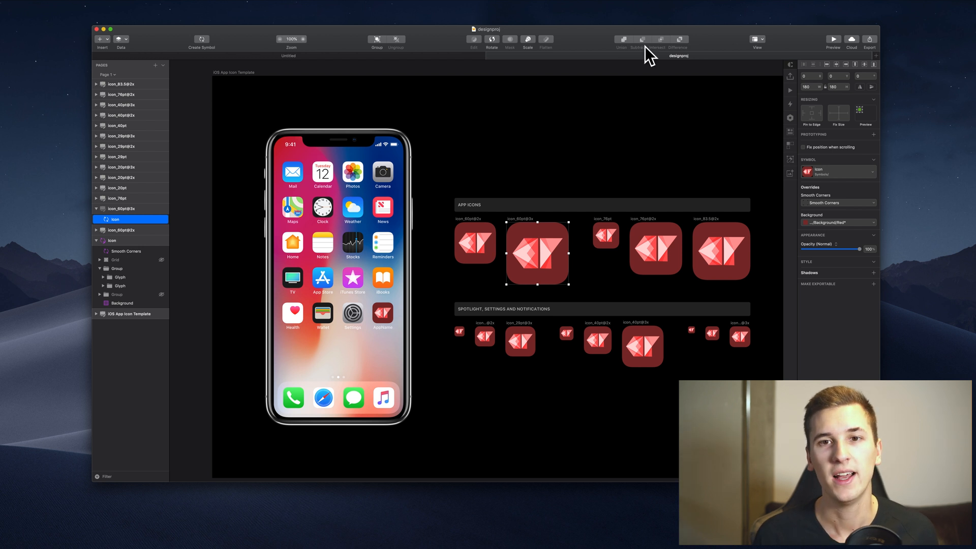
{"action": "mouse_move", "coordinate": [660, 39]}
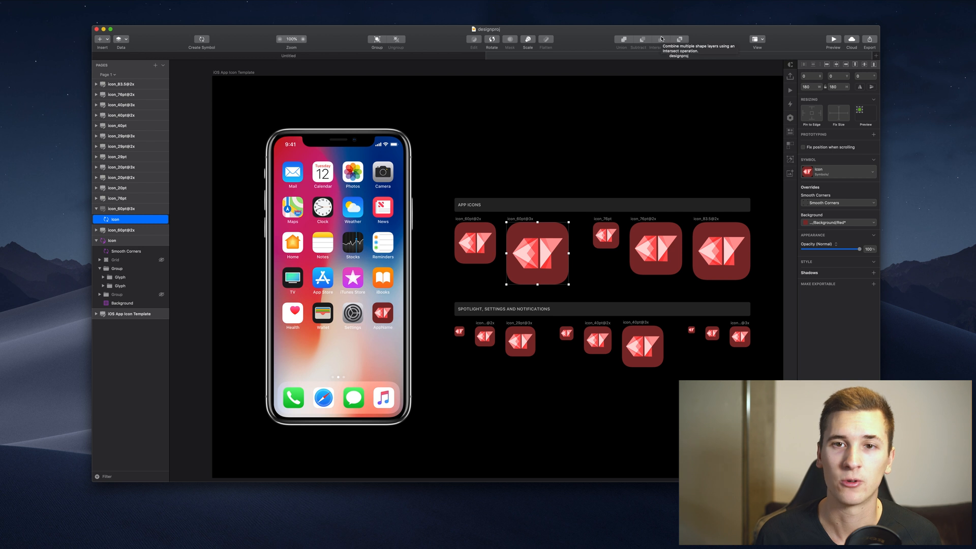
Step: Turn on Show Rulers from the View display options
{"action": "left_click", "coordinate": [757, 40]}
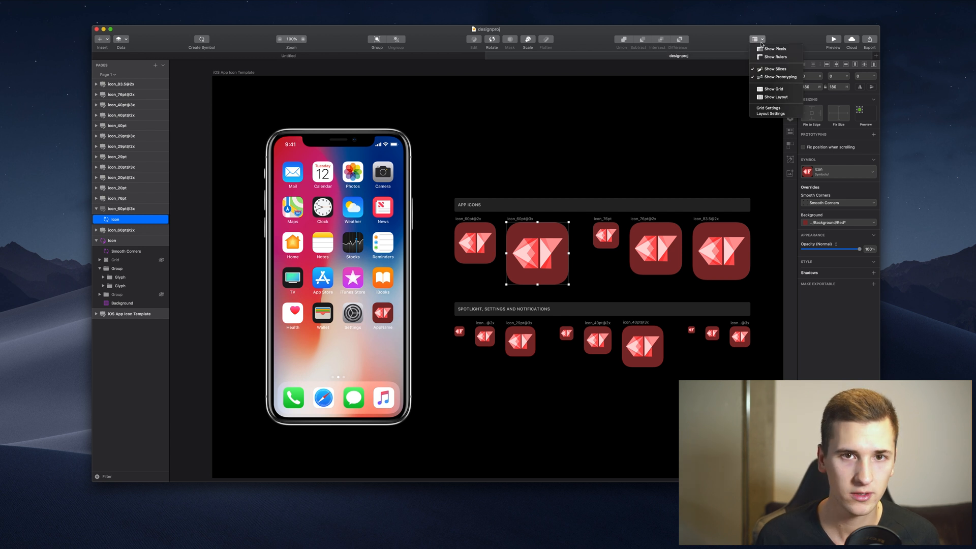
{"action": "left_click", "coordinate": [775, 57]}
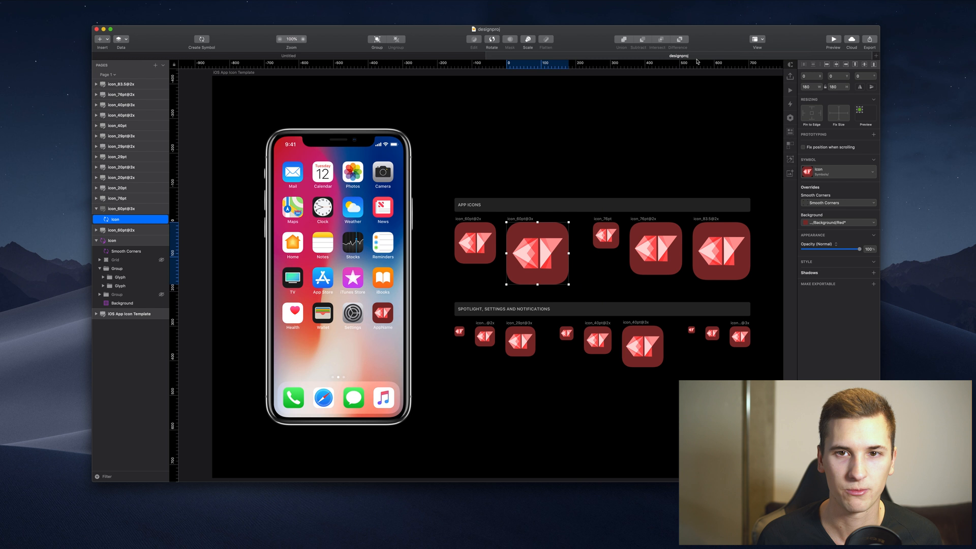
{"action": "left_click", "coordinate": [756, 42]}
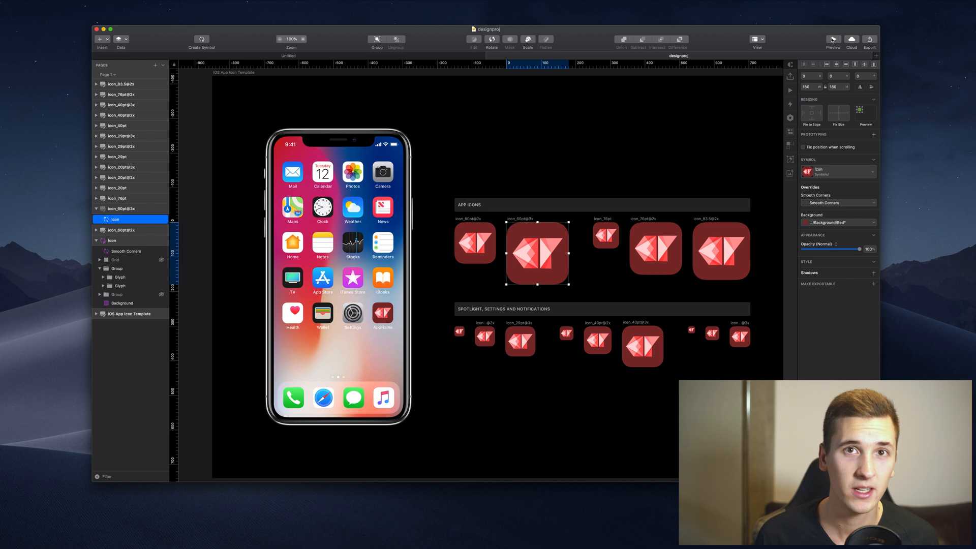
{"action": "mouse_move", "coordinate": [852, 40]}
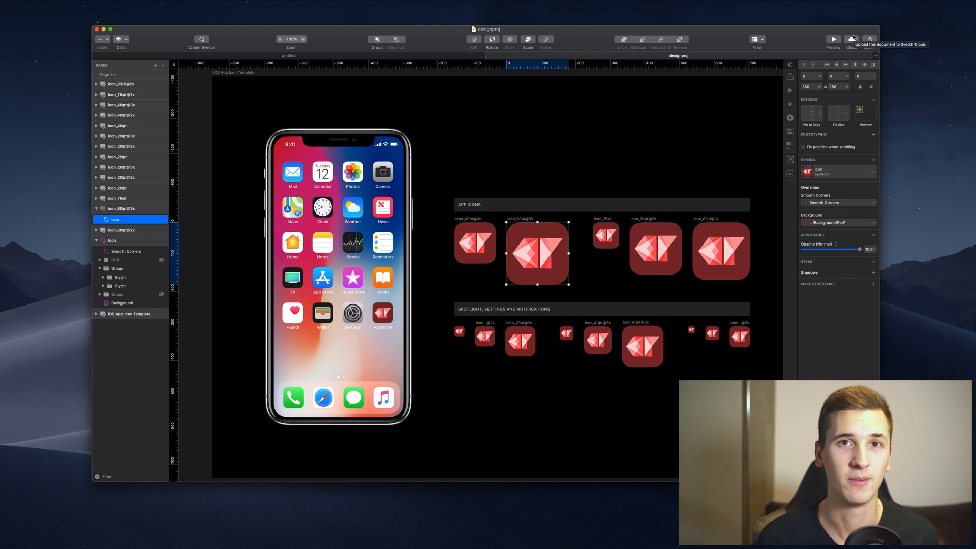
Step: Hide the rulers and finish the Customize Toolbar sheet
{"action": "left_click", "coordinate": [118, 39]}
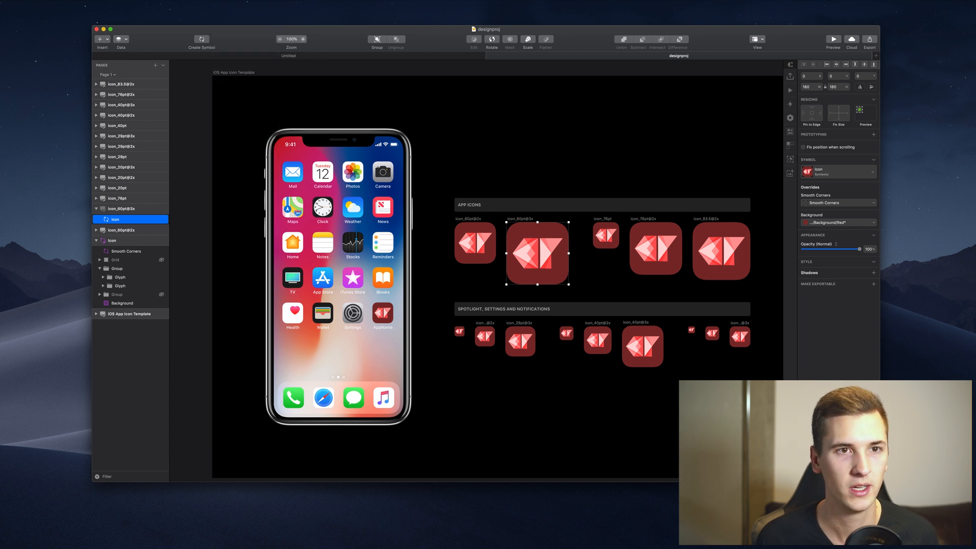
{"action": "mouse_move", "coordinate": [405, 94]}
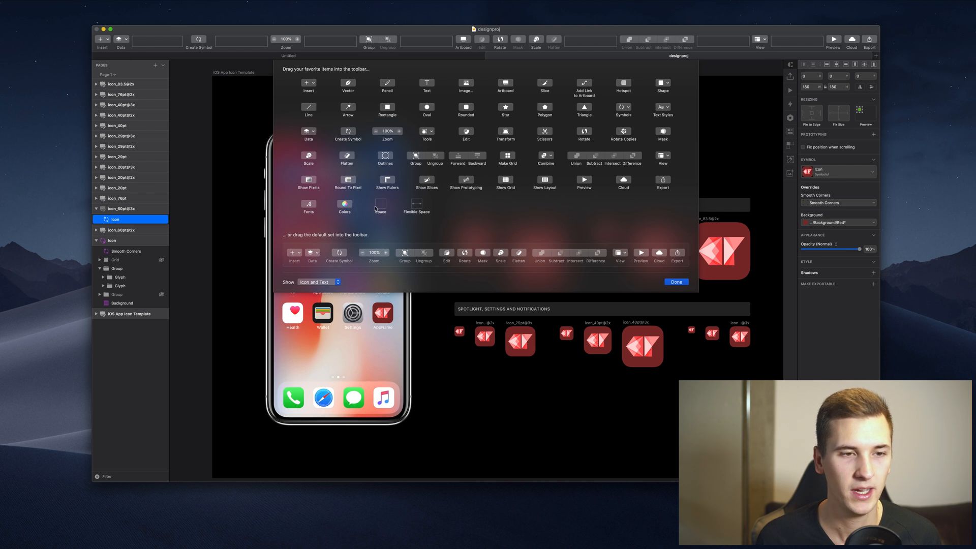
{"action": "mouse_move", "coordinate": [379, 175]}
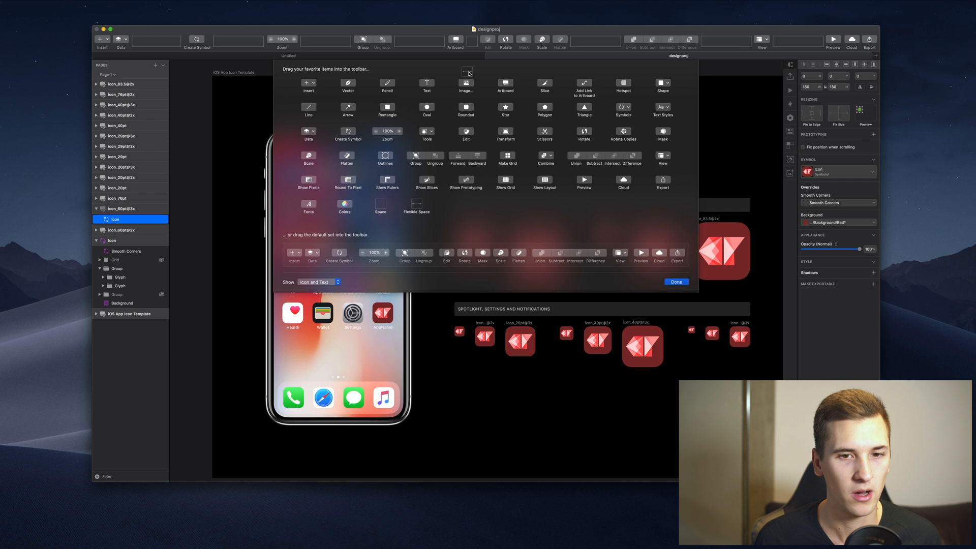
{"action": "mouse_move", "coordinate": [407, 208]}
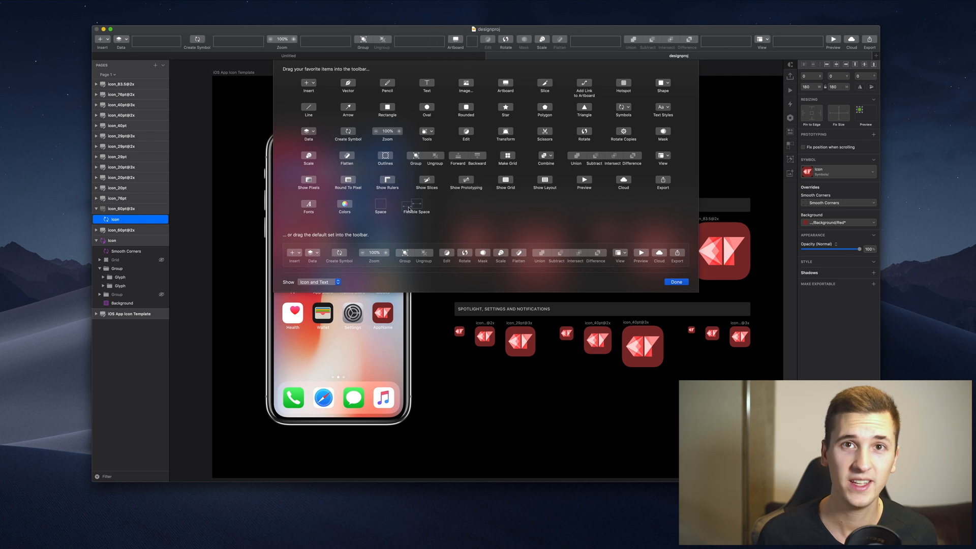
{"action": "left_click", "coordinate": [676, 282]}
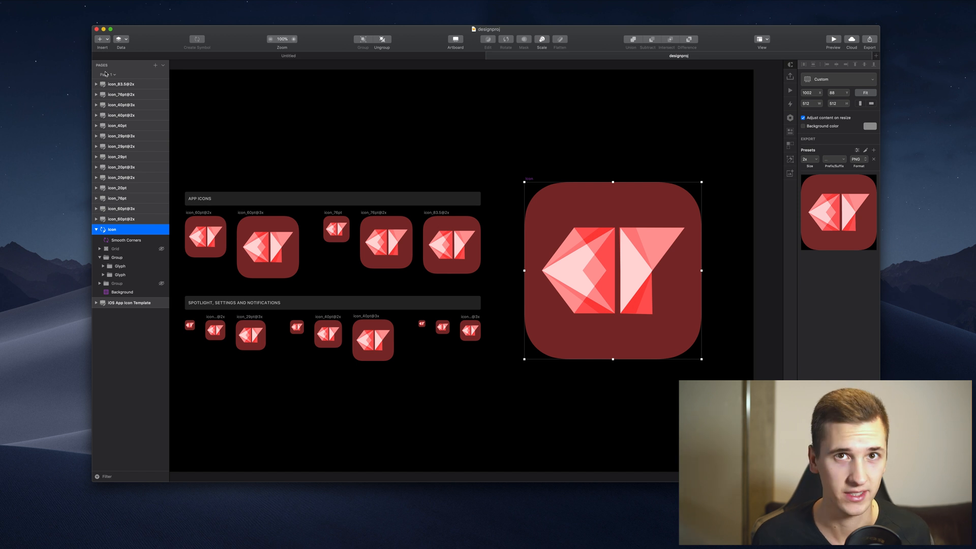
{"action": "mouse_move", "coordinate": [82, 124]}
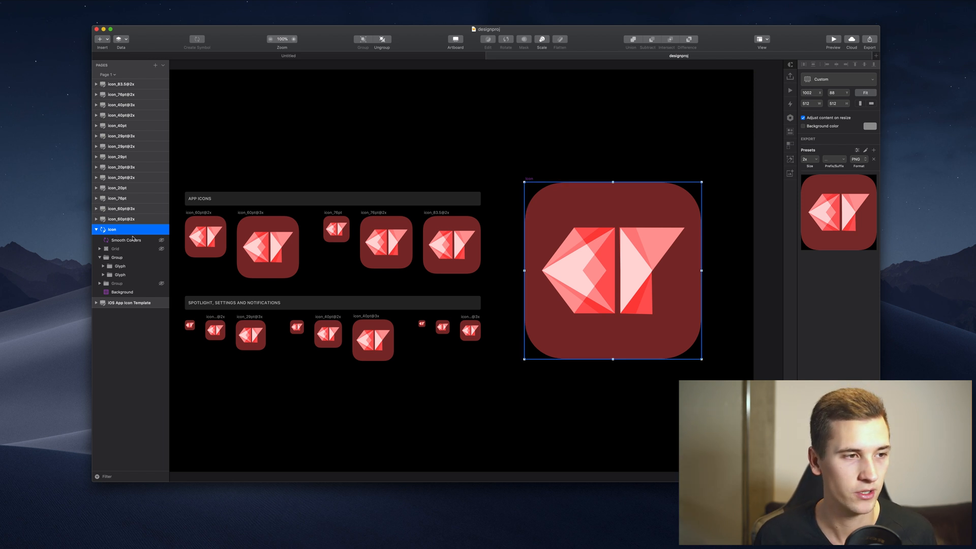
Step: Select the Icon master artboard to reveal its layers and Export presets
{"action": "left_click", "coordinate": [470, 329]}
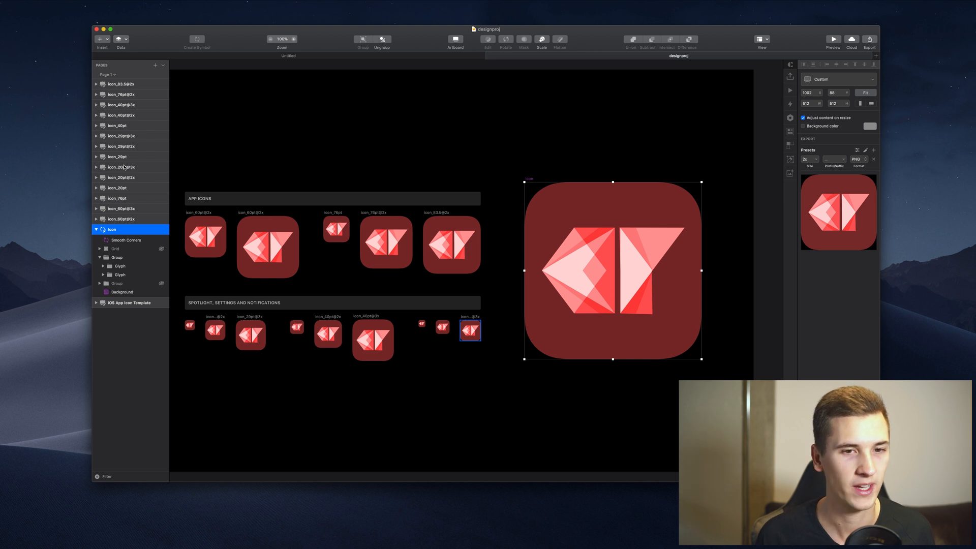
{"action": "mouse_move", "coordinate": [85, 167]}
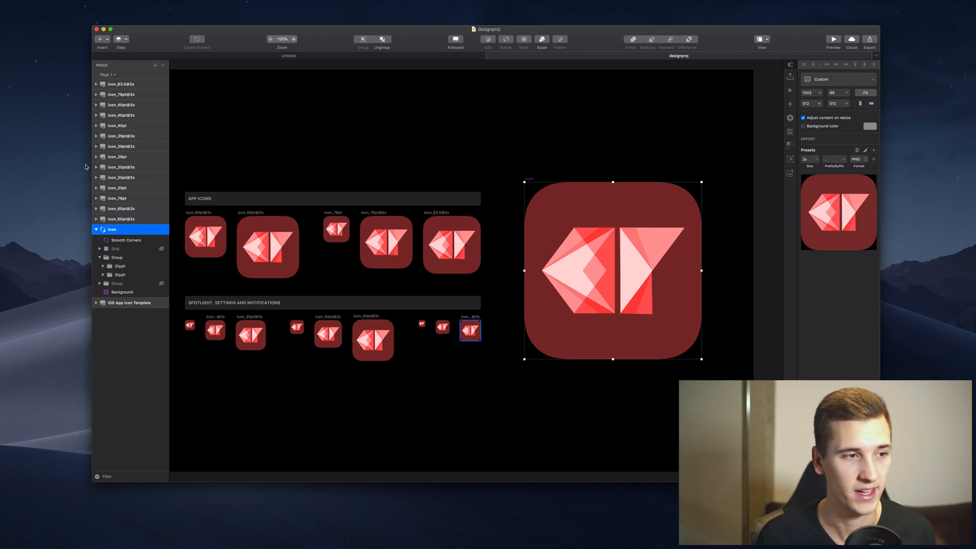
{"action": "left_click", "coordinate": [112, 230]}
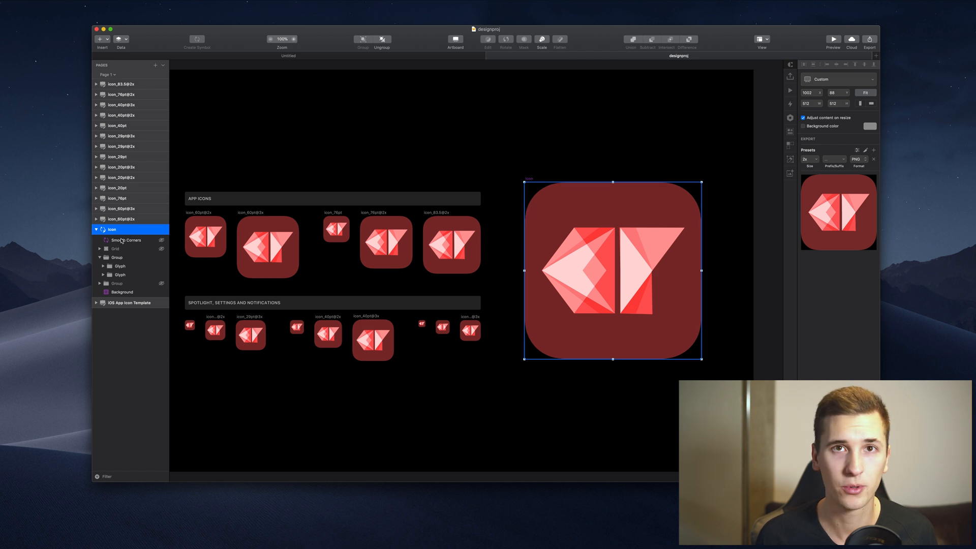
Step: Select Smooth Corners, the artboard, the glyph group and the left-half glyph in turn
{"action": "left_click", "coordinate": [126, 240]}
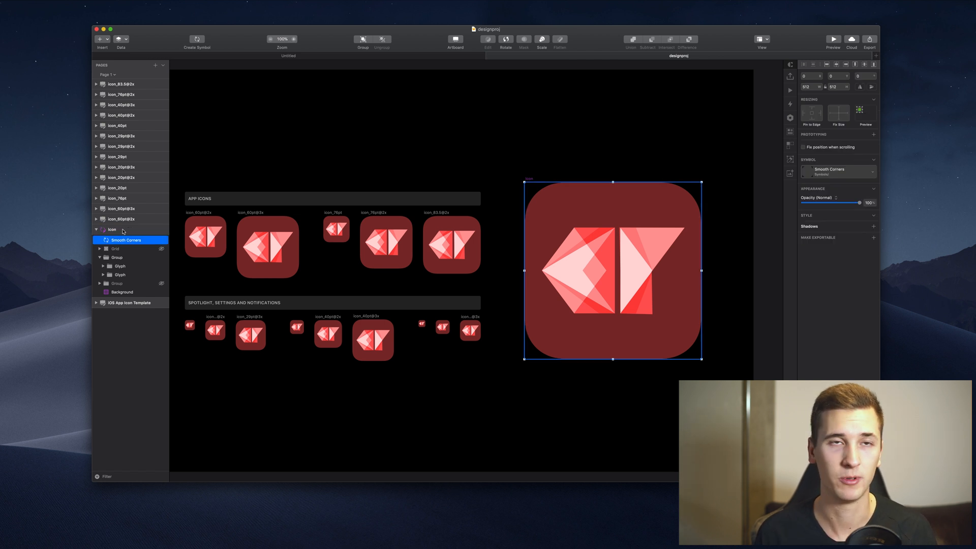
{"action": "left_click", "coordinate": [112, 229]}
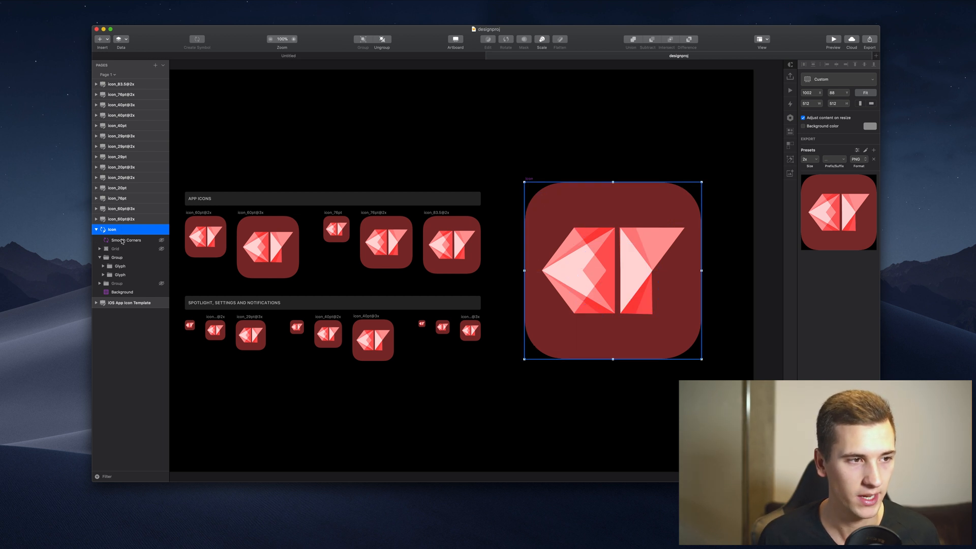
{"action": "left_click", "coordinate": [127, 240]}
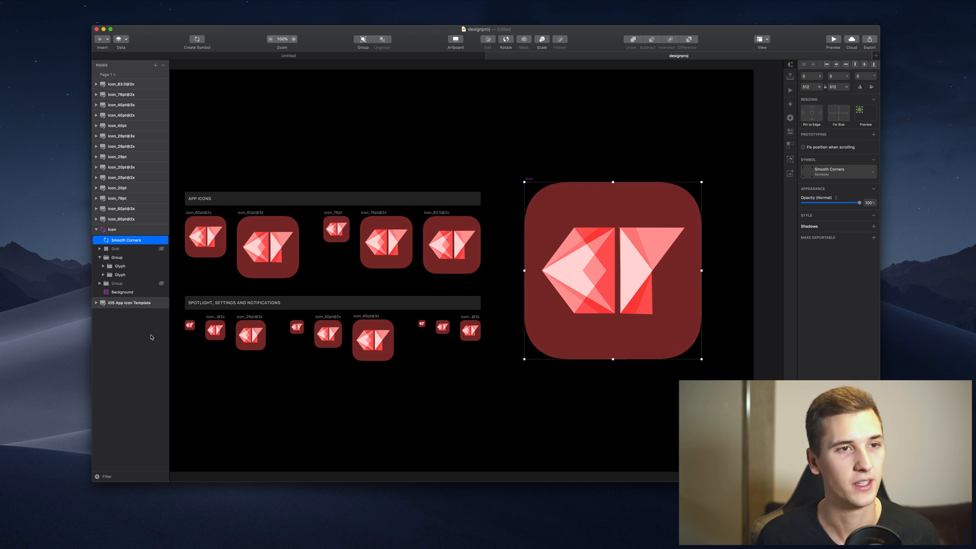
{"action": "left_click", "coordinate": [117, 257]}
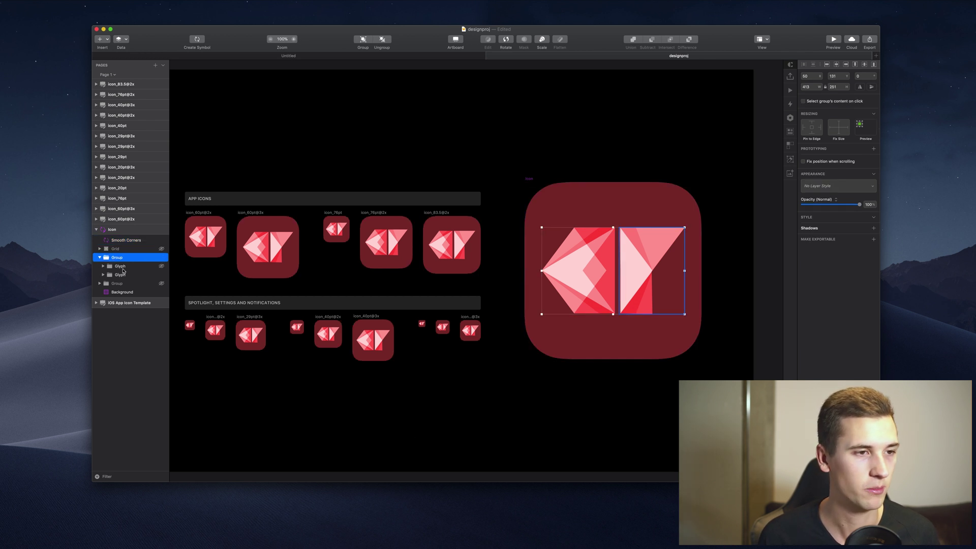
{"action": "left_click", "coordinate": [381, 41]}
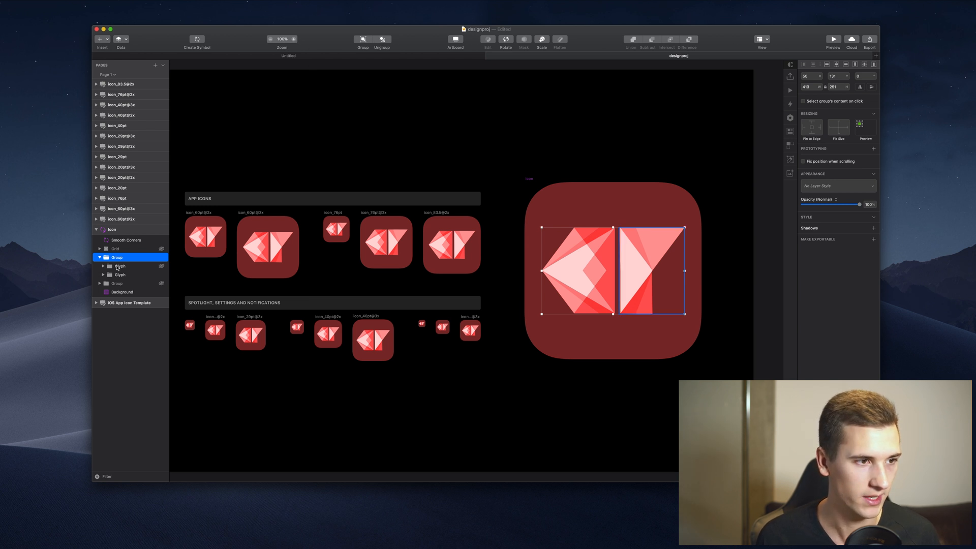
{"action": "left_click", "coordinate": [119, 275]}
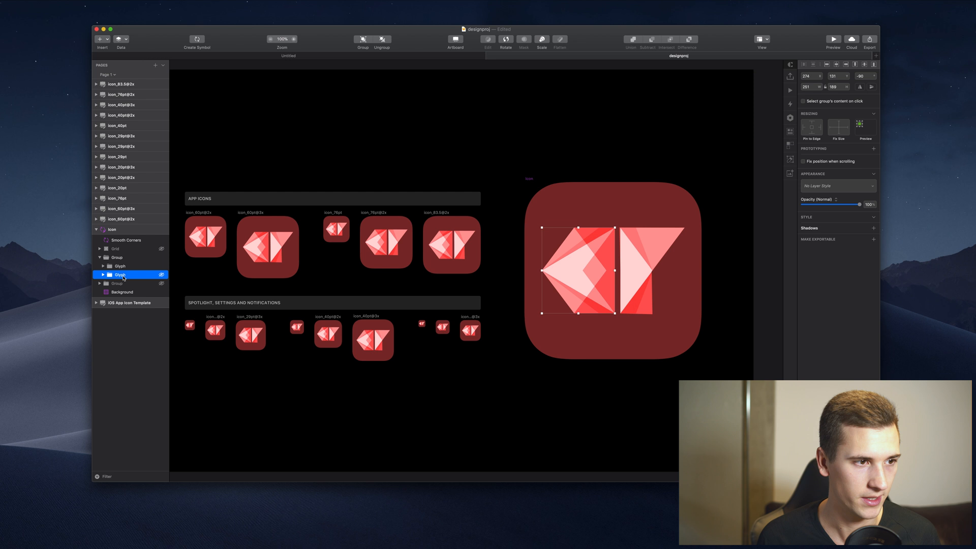
Step: Expand the right-half glyph to reveal Shadows, EarsNose, Jowl and Head Base, checking Background too
{"action": "left_click", "coordinate": [105, 266]}
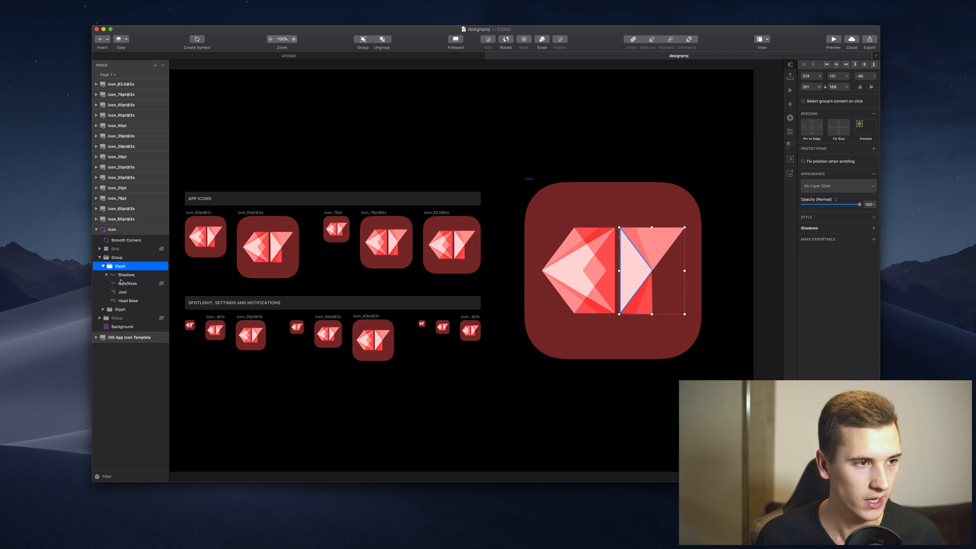
{"action": "left_click", "coordinate": [102, 265]}
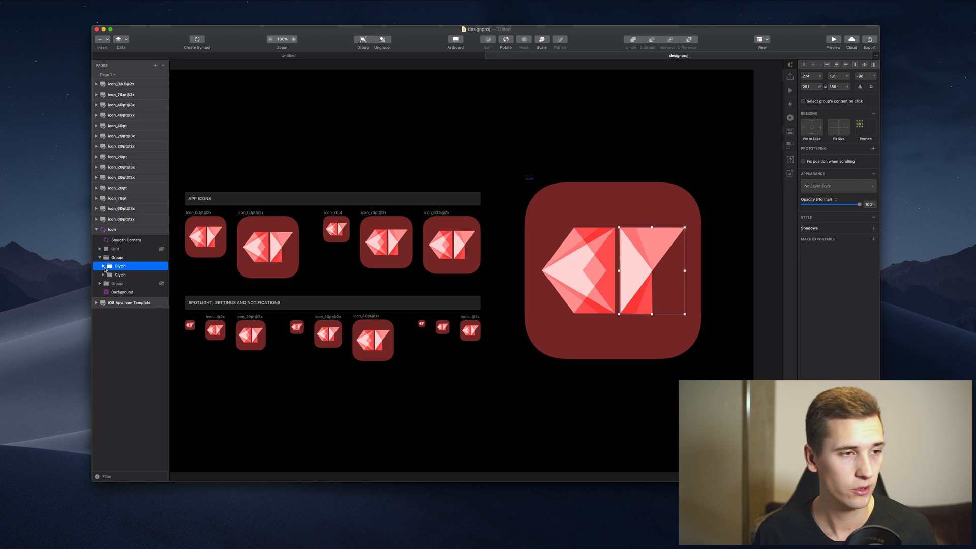
{"action": "left_click", "coordinate": [100, 258]}
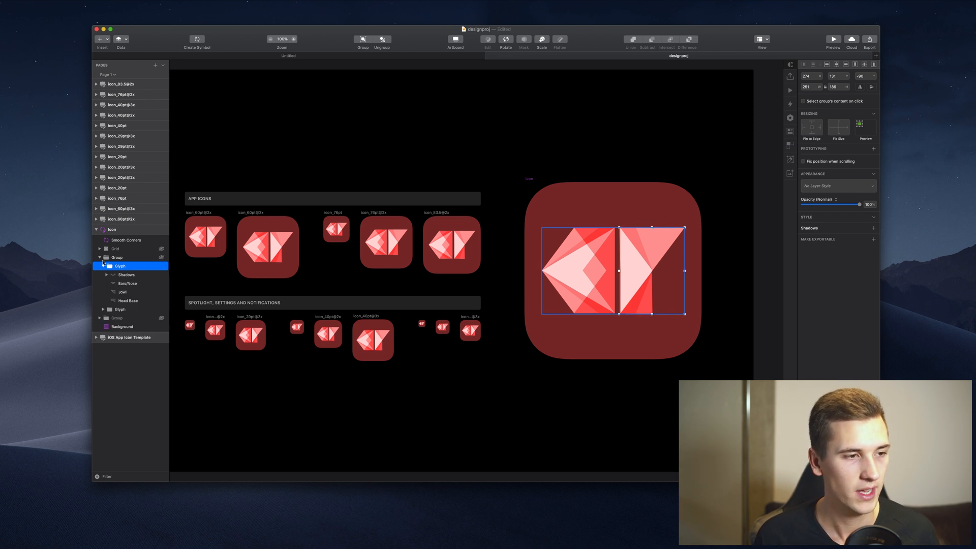
{"action": "left_click", "coordinate": [126, 274]}
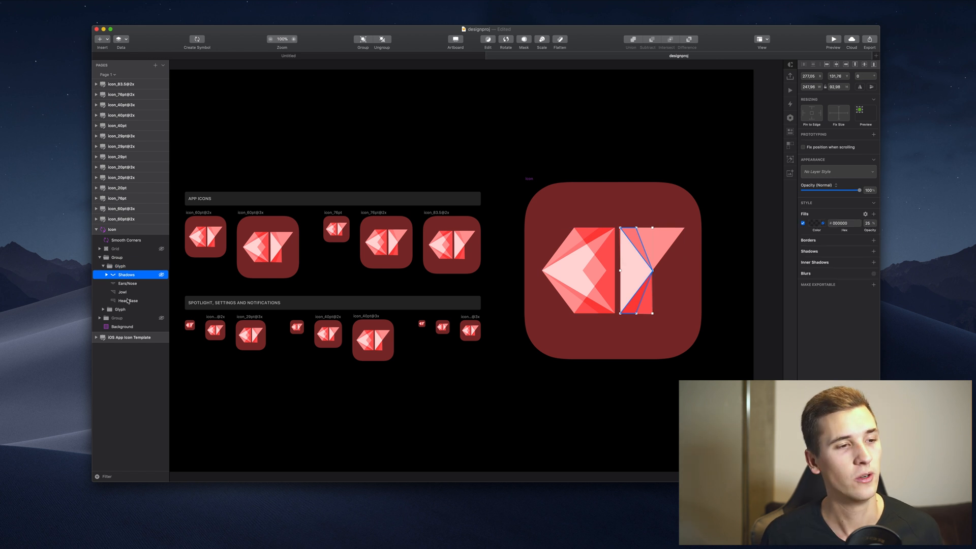
{"action": "left_click", "coordinate": [122, 327]}
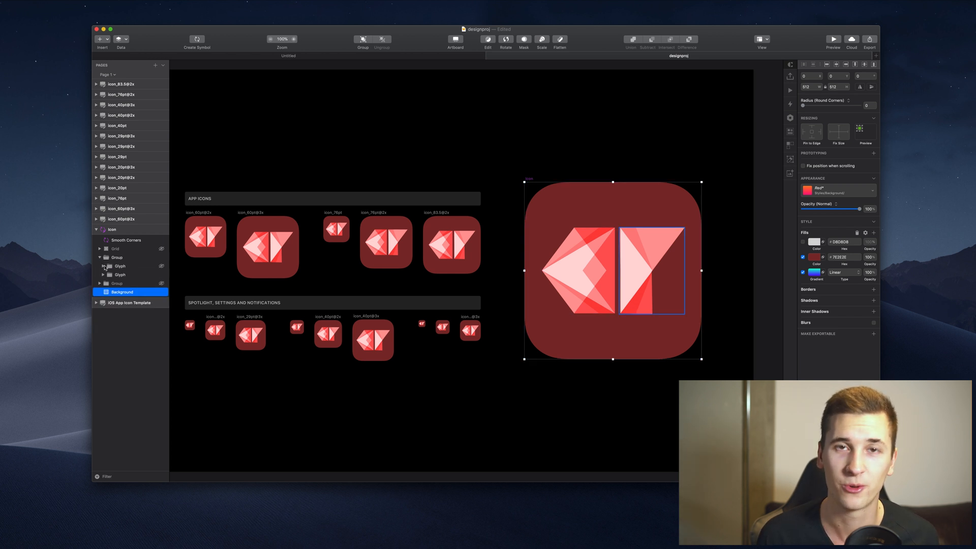
{"action": "left_click", "coordinate": [120, 266]}
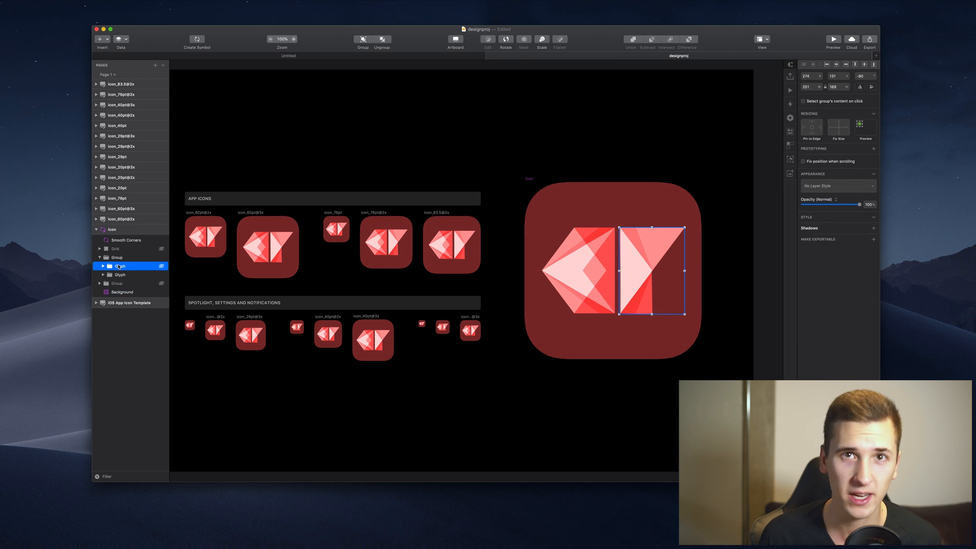
{"action": "left_click", "coordinate": [119, 265]}
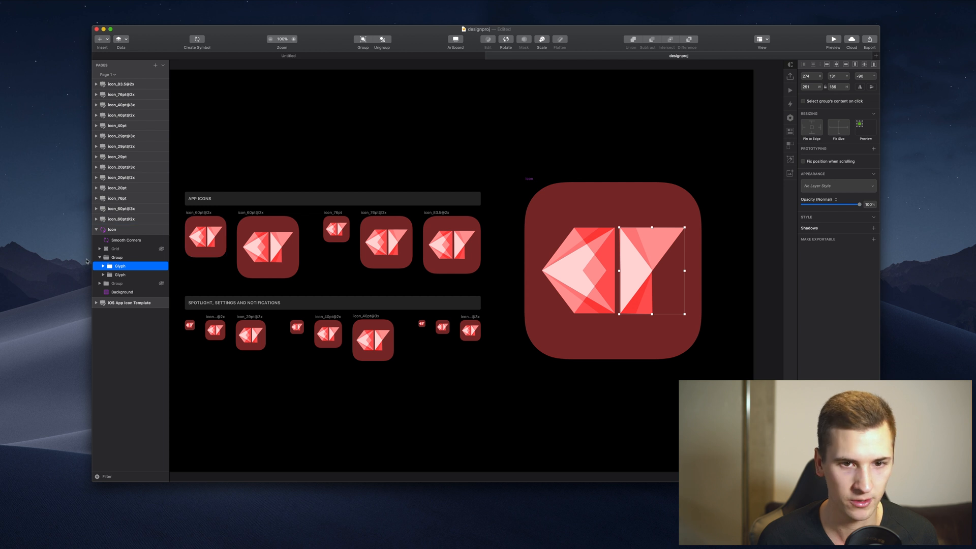
{"action": "left_click", "coordinate": [100, 265]}
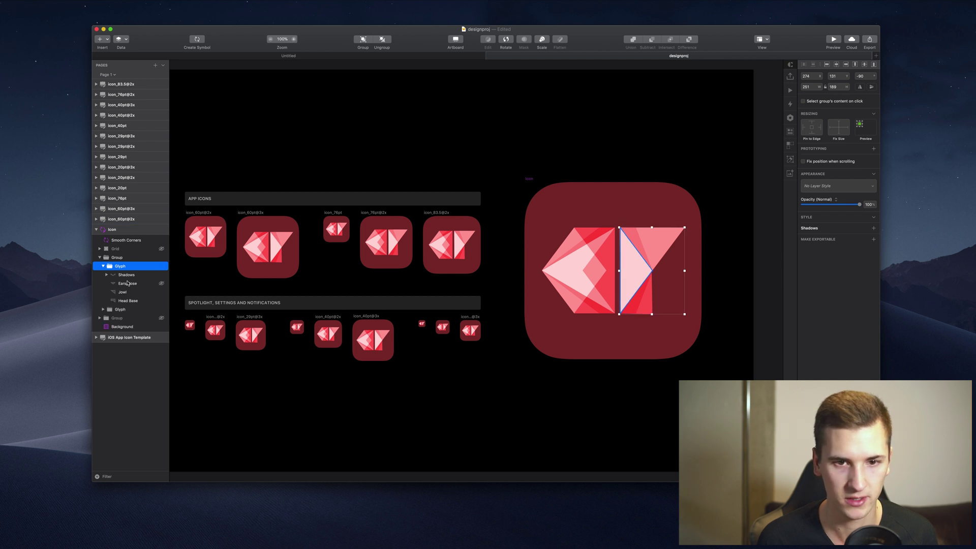
Step: Select the white EarsNose shape and list its blending mode choices
{"action": "left_click", "coordinate": [128, 284]}
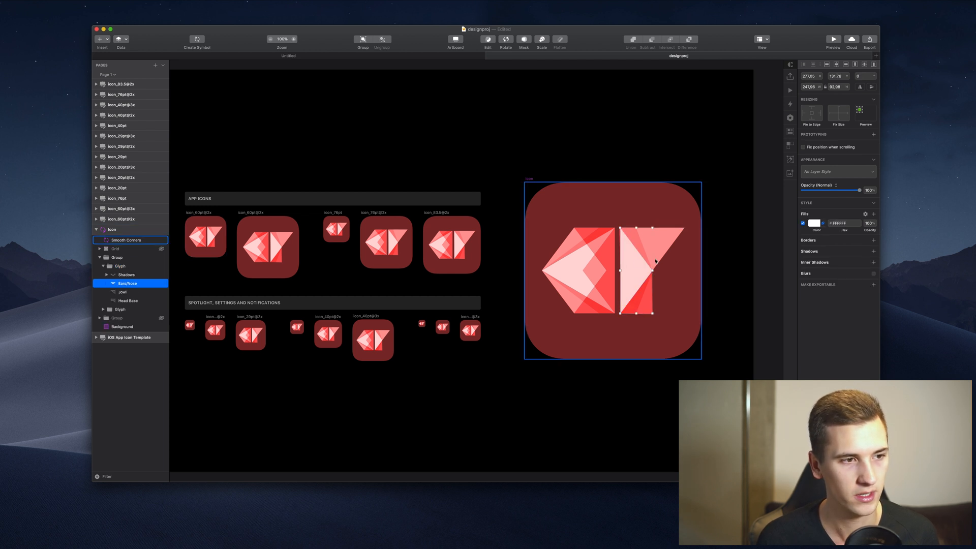
{"action": "left_click", "coordinate": [385, 242]}
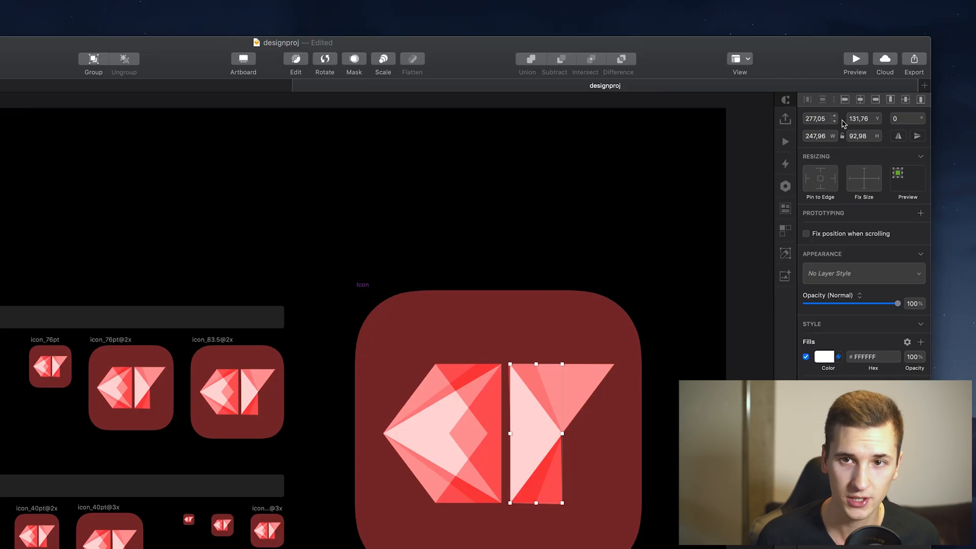
{"action": "left_click", "coordinate": [859, 118]}
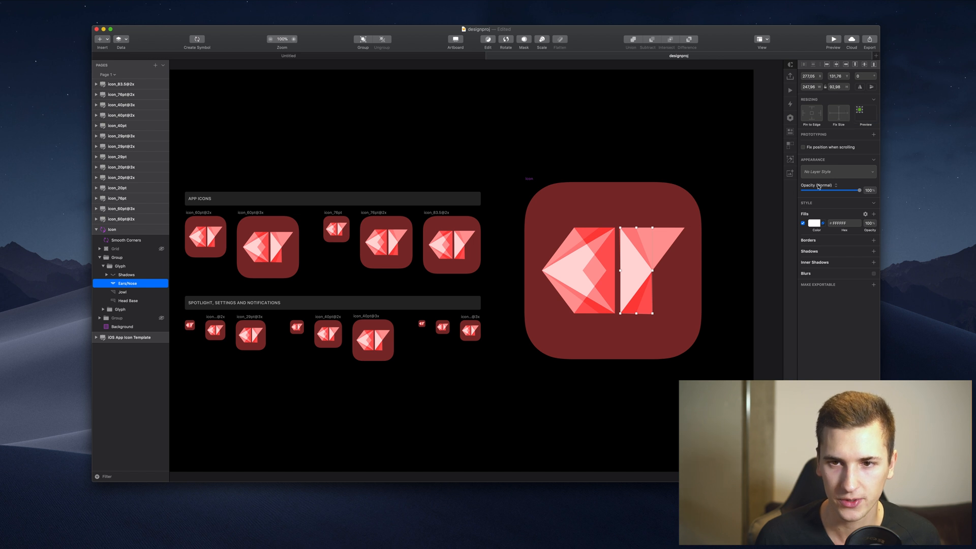
{"action": "mouse_move", "coordinate": [831, 192]}
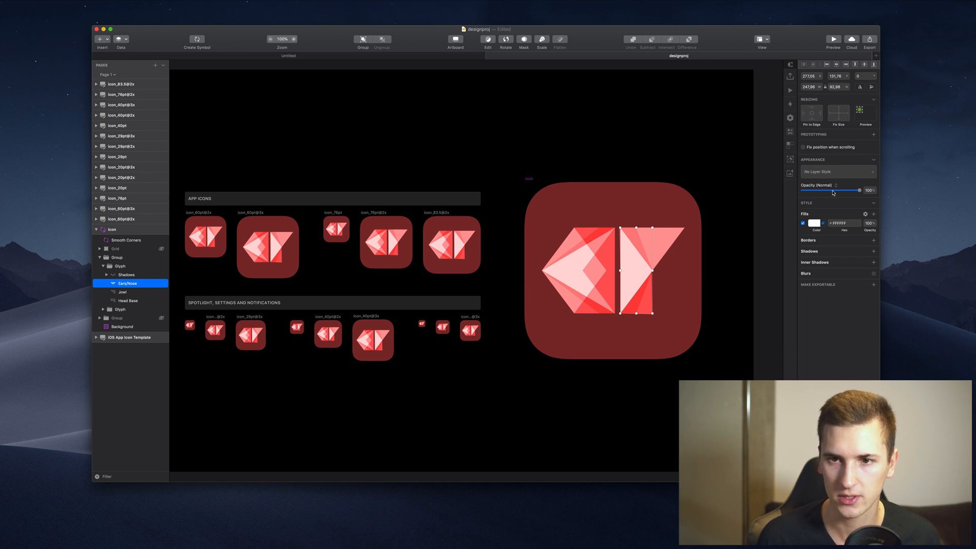
{"action": "left_click", "coordinate": [837, 190]}
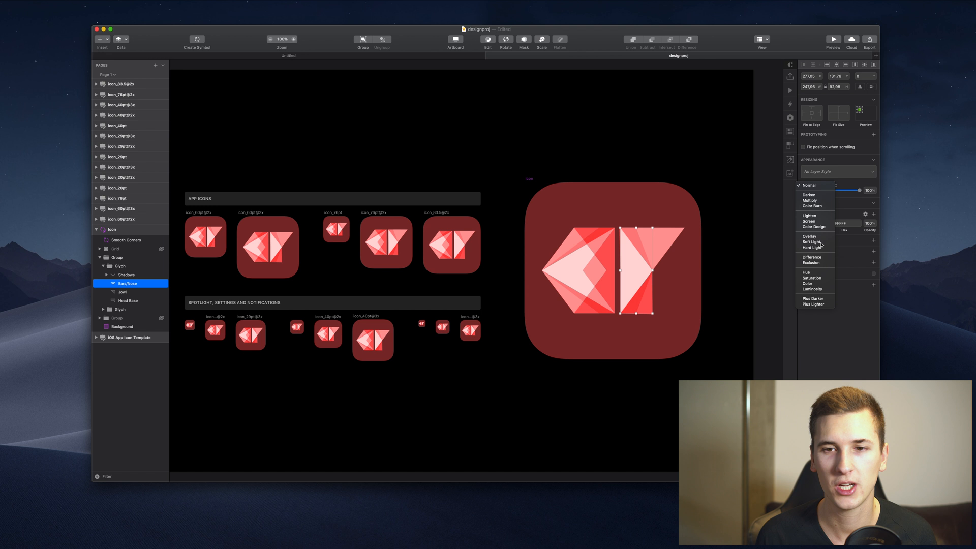
Step: Keep Normal blending, select the nose piece and switch its fill to a linear gradient
{"action": "left_click", "coordinate": [809, 185]}
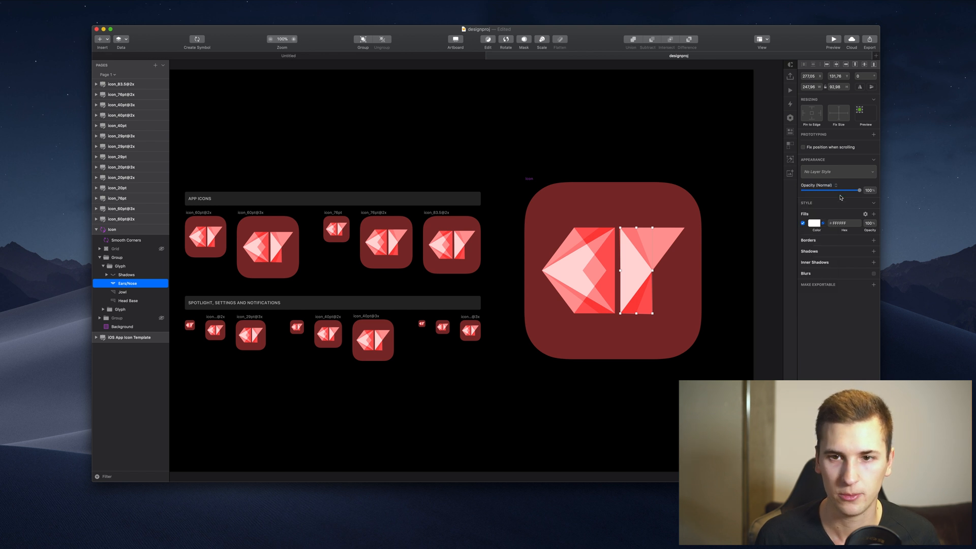
{"action": "mouse_move", "coordinate": [839, 193]}
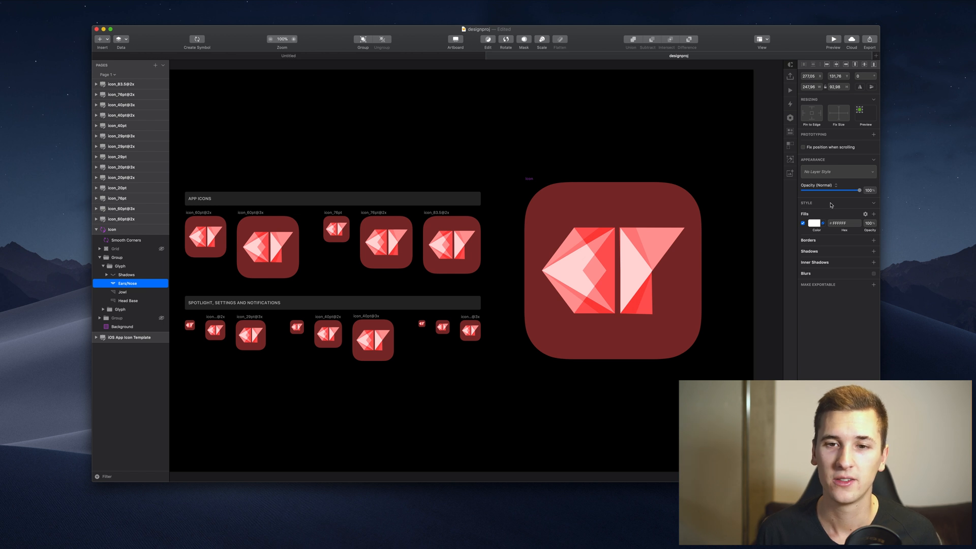
{"action": "left_click", "coordinate": [628, 274]}
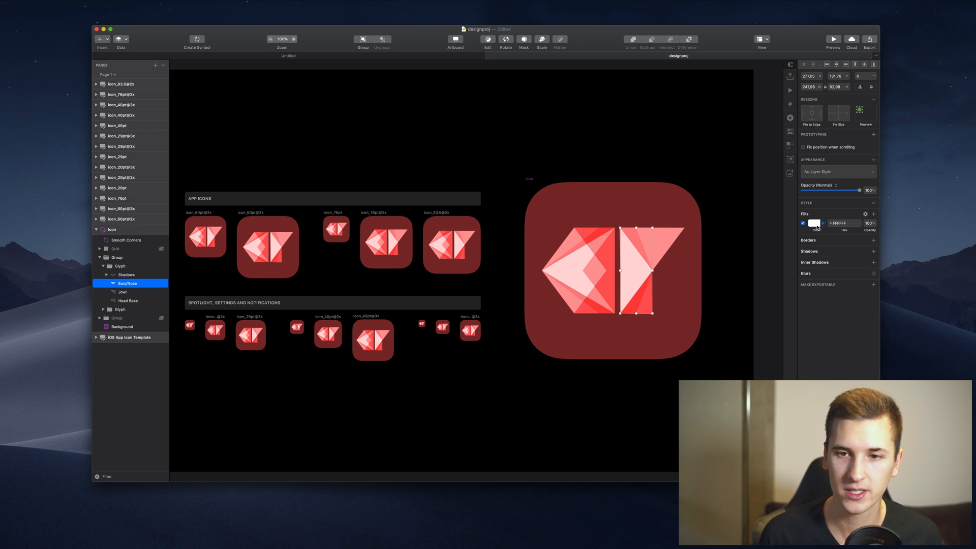
{"action": "left_click", "coordinate": [823, 223]}
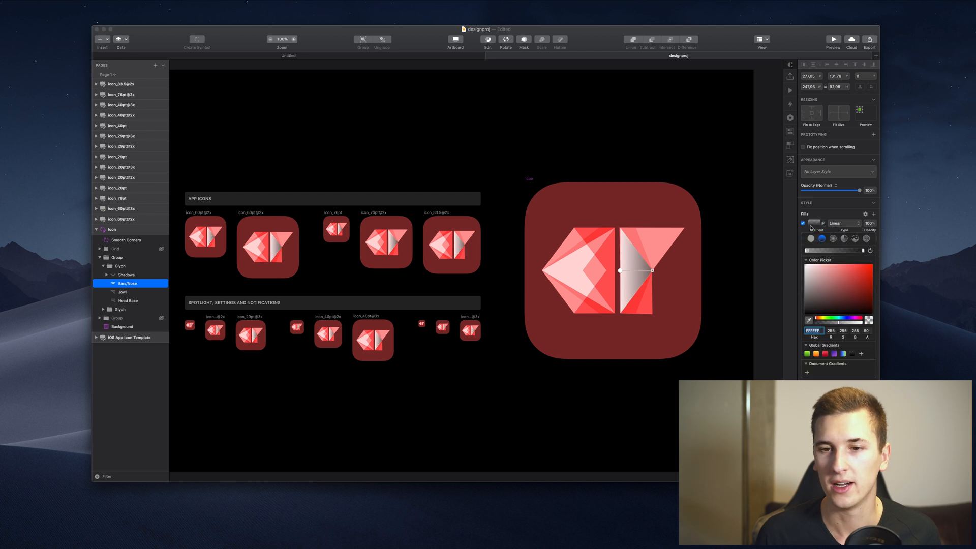
Step: Try solid, radial, angular and noise fills on the nose, then turn the noise fill off
{"action": "left_click", "coordinate": [810, 238]}
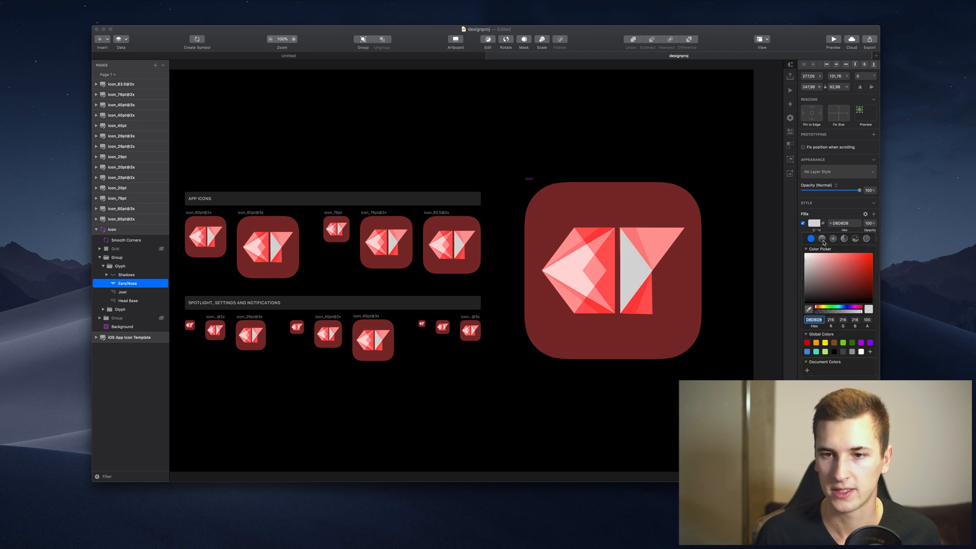
{"action": "left_click", "coordinate": [824, 238]}
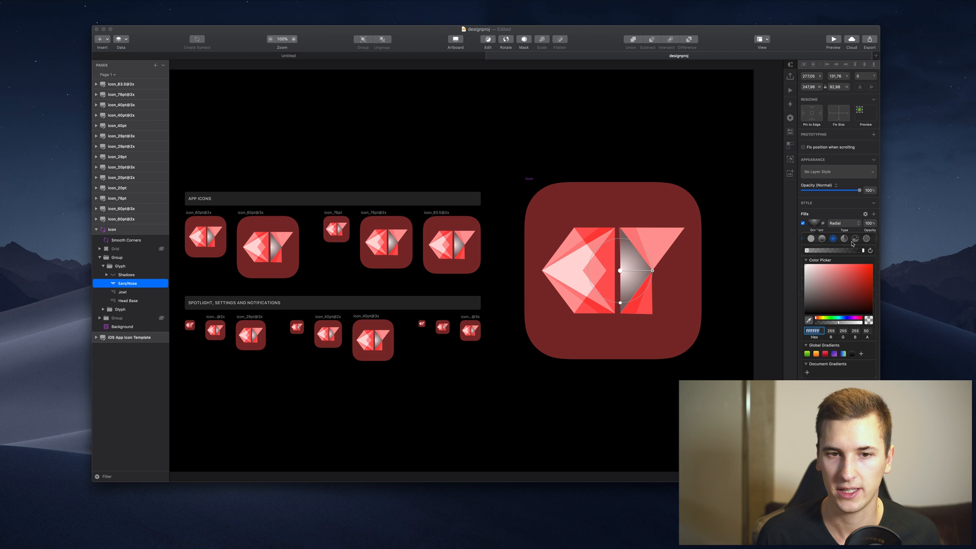
{"action": "left_click", "coordinate": [866, 238]}
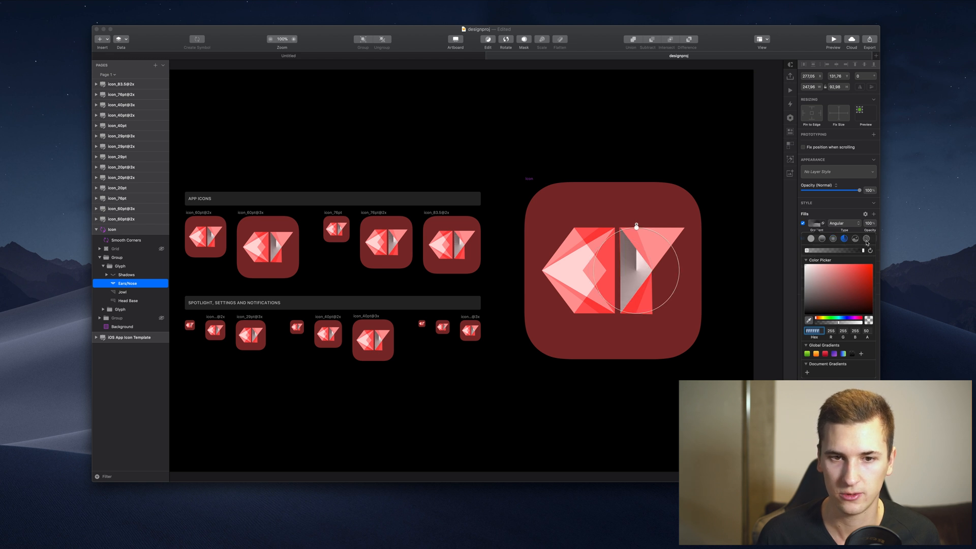
{"action": "left_click", "coordinate": [844, 222]}
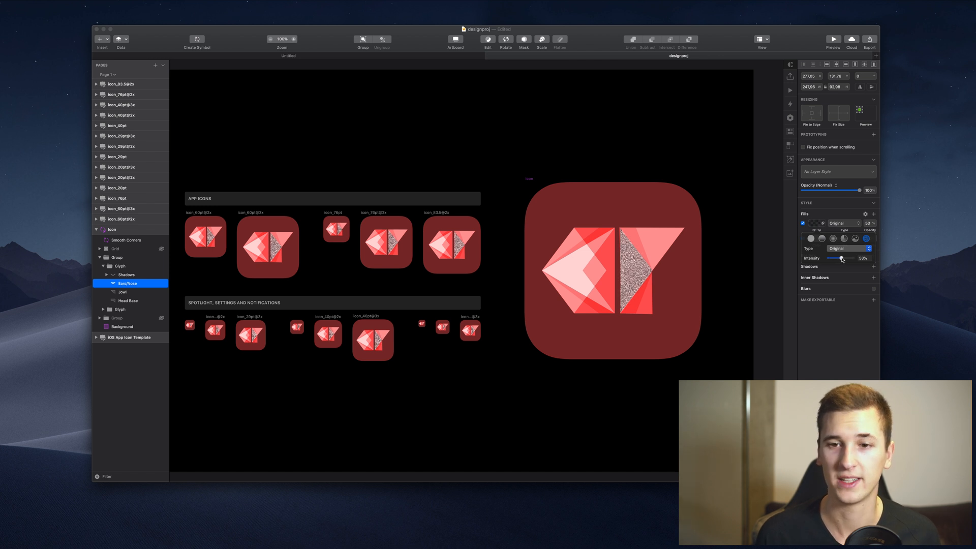
{"action": "left_click", "coordinate": [844, 223]}
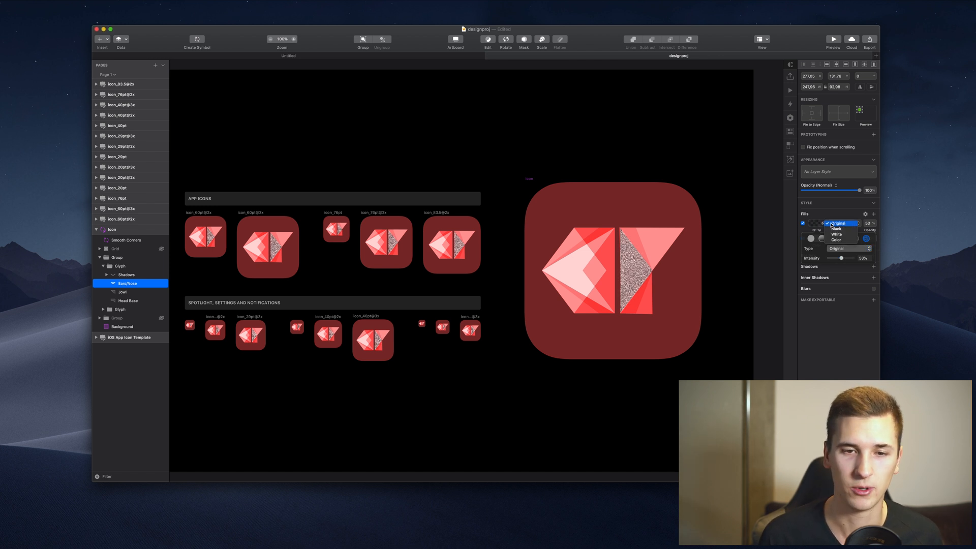
{"action": "left_click", "coordinate": [836, 234]}
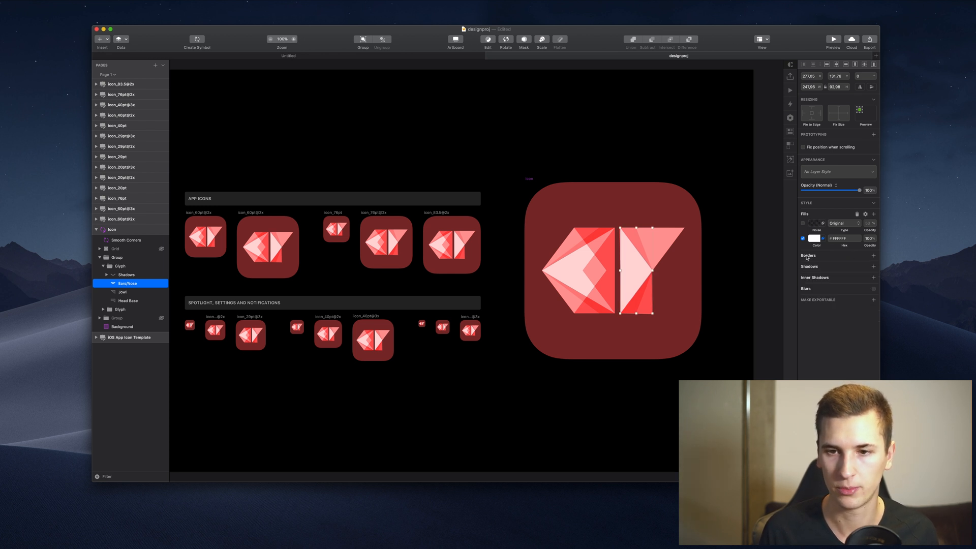
Step: Add a border to the nose piece and pick red as its colour
{"action": "left_click", "coordinate": [875, 255]}
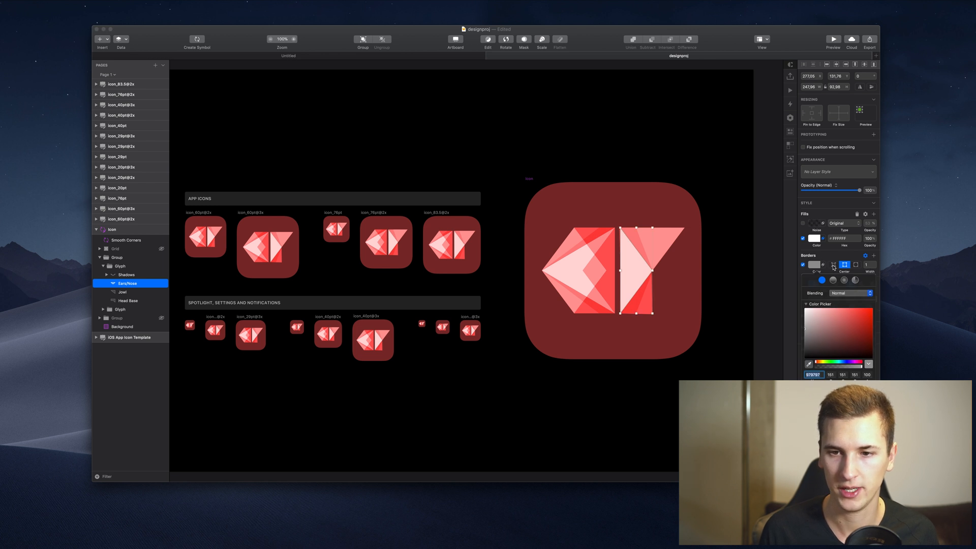
{"action": "left_click", "coordinate": [856, 265]}
{"action": "type", "text": "6"}
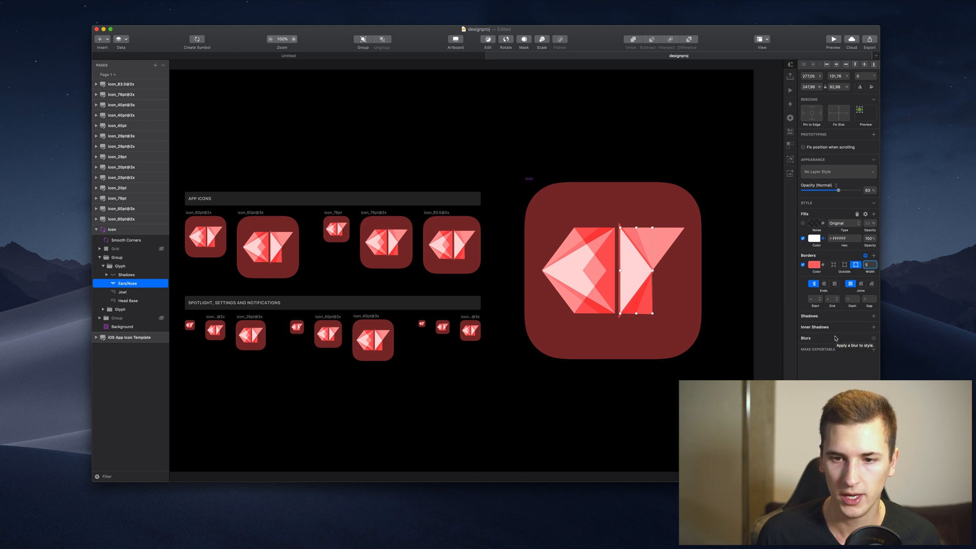
Step: Give the EarsNose piece a Background Blur of 7 over its reduced-opacity white fill
{"action": "left_click", "coordinate": [874, 338]}
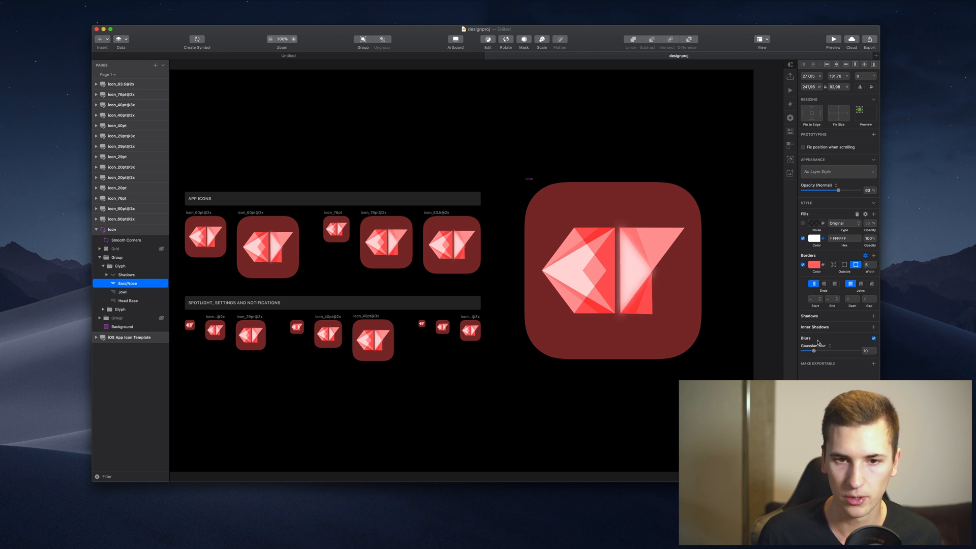
{"action": "left_click", "coordinate": [825, 346]}
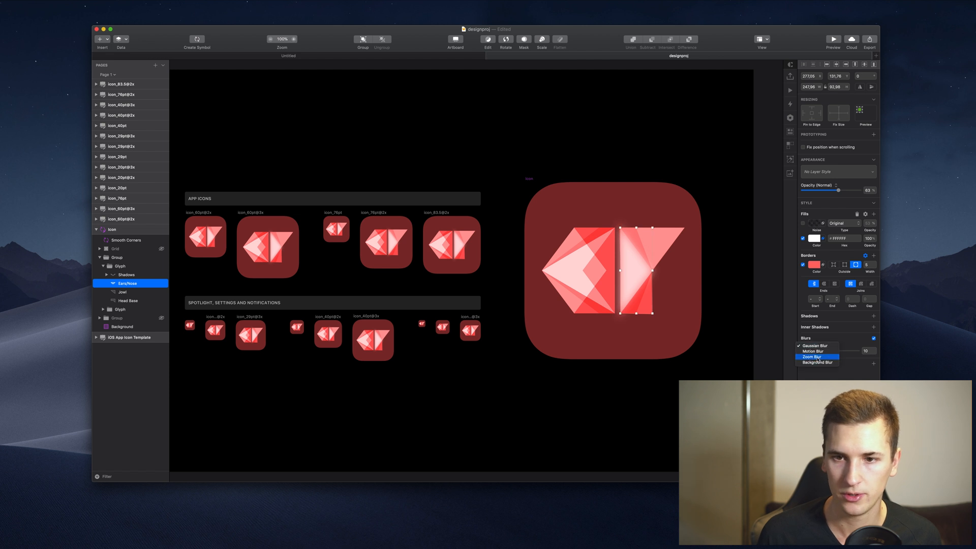
{"action": "left_click", "coordinate": [817, 363]}
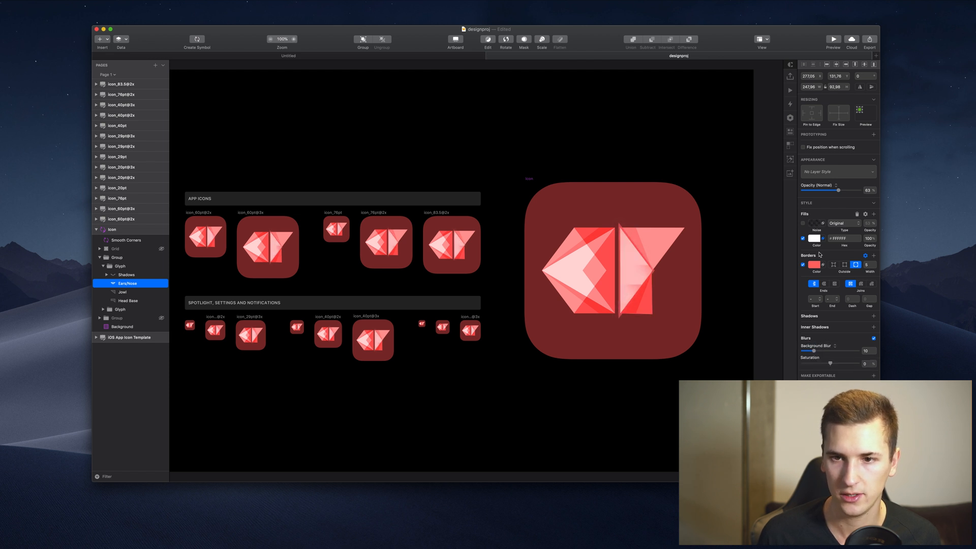
{"action": "left_click", "coordinate": [634, 267]}
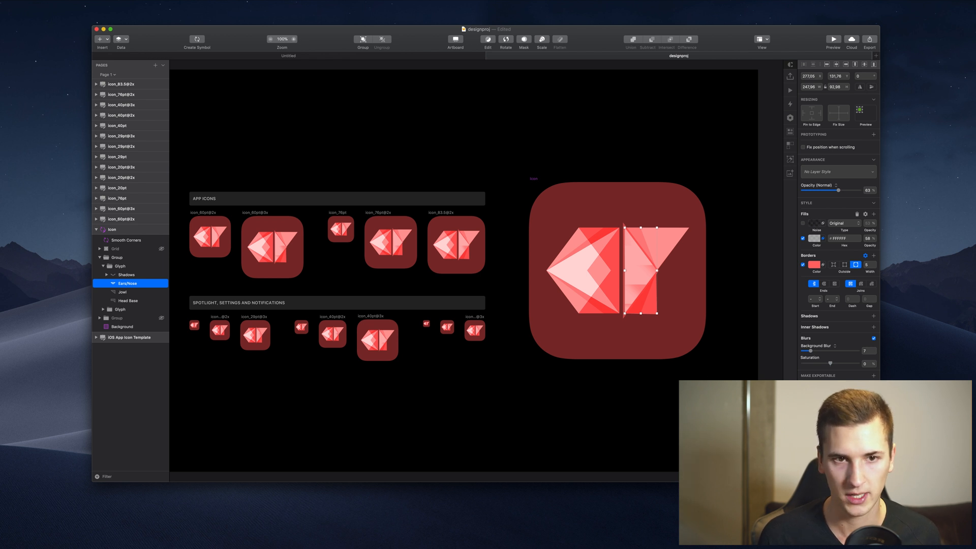
Step: Select the large icon artboard to show its Export presets in the inspector
{"action": "left_click", "coordinate": [126, 240]}
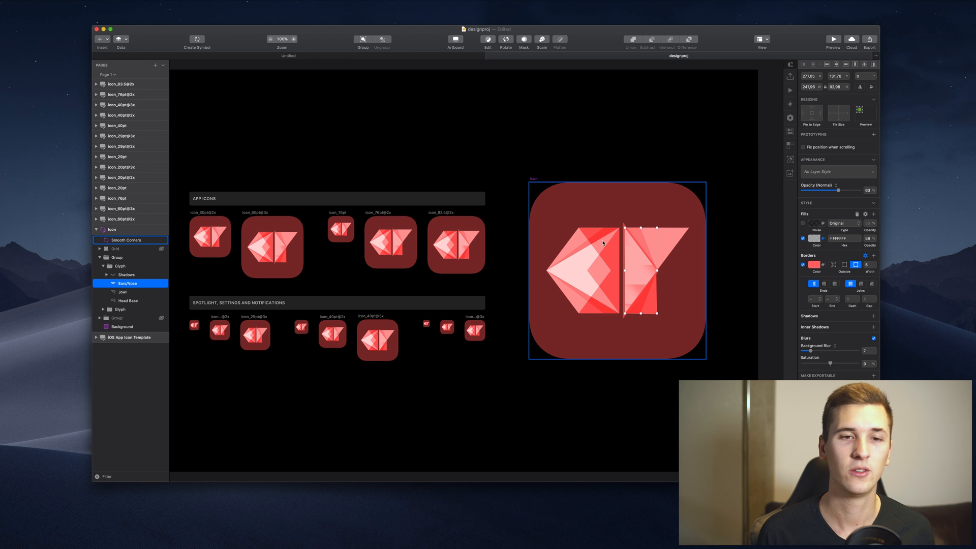
{"action": "left_click", "coordinate": [112, 229]}
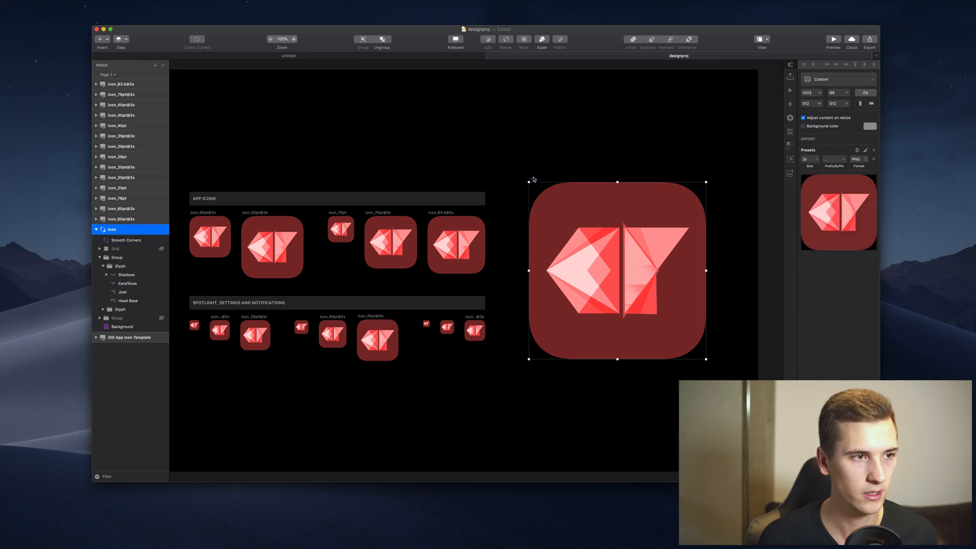
{"action": "left_click", "coordinate": [210, 237]}
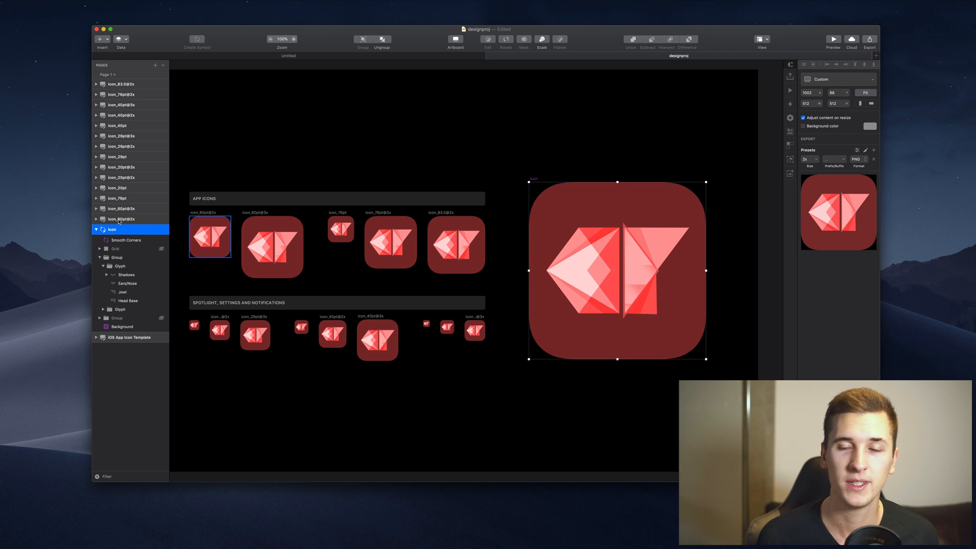
{"action": "left_click", "coordinate": [118, 199]}
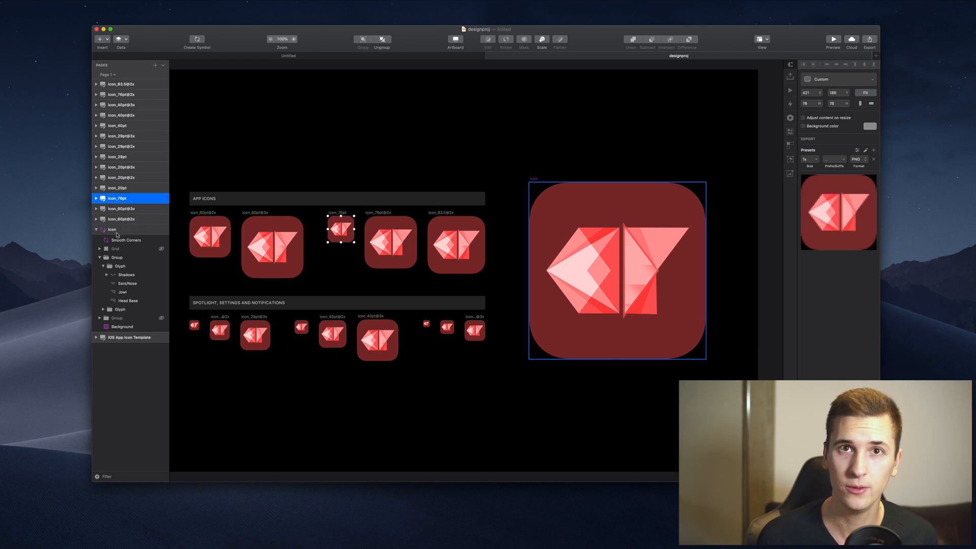
{"action": "left_click", "coordinate": [112, 229]}
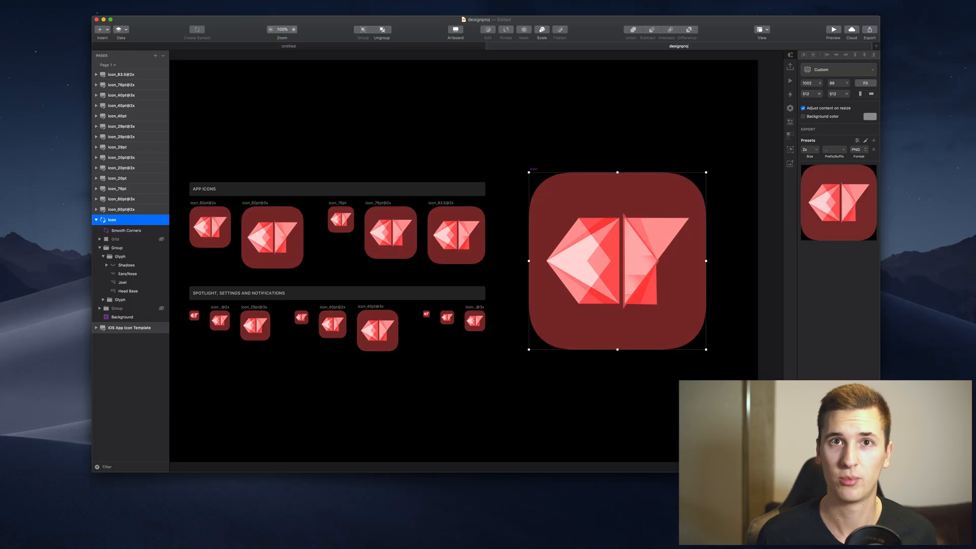
{"action": "left_click", "coordinate": [869, 32]}
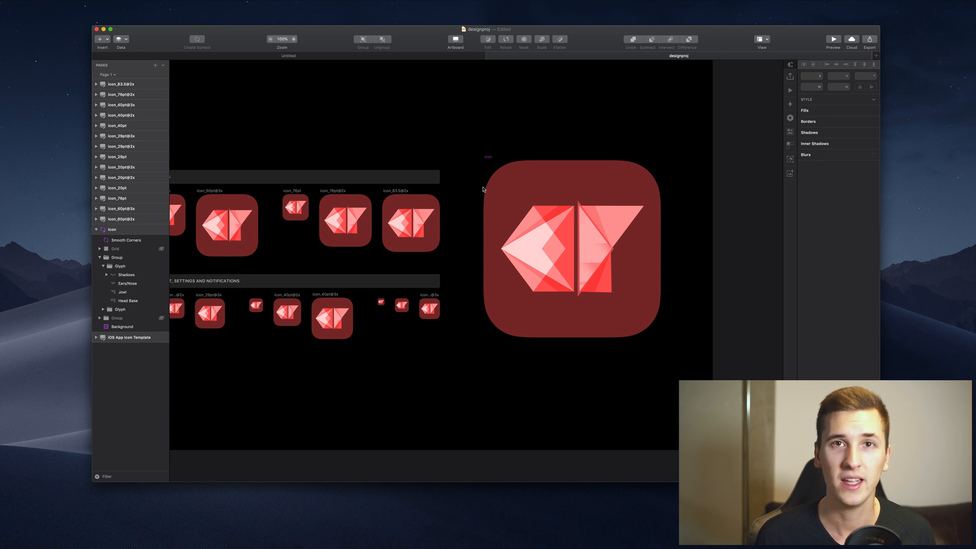
{"action": "mouse_move", "coordinate": [201, 102]}
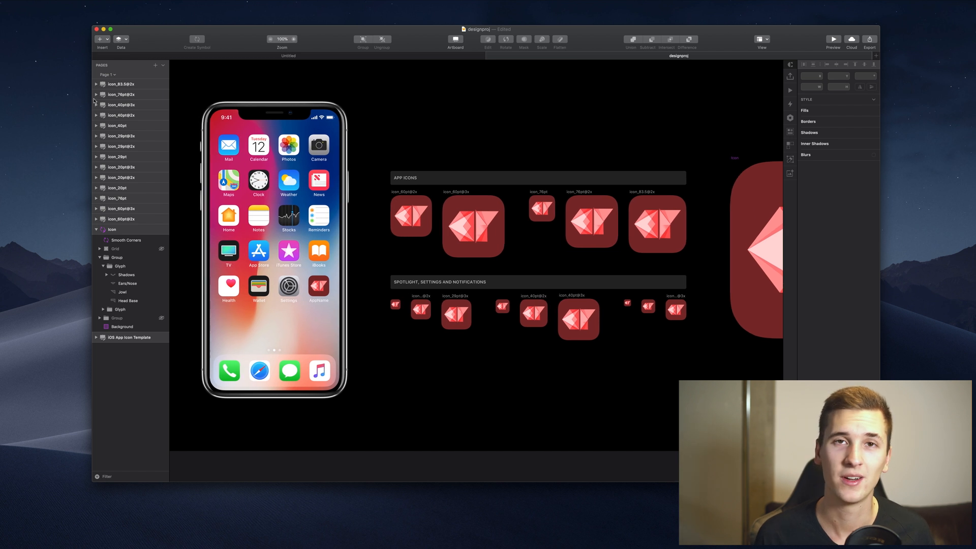
Step: Pan the canvas left to reveal the iPhone home-screen mockup beside the icon rows
{"action": "left_click", "coordinate": [757, 249]}
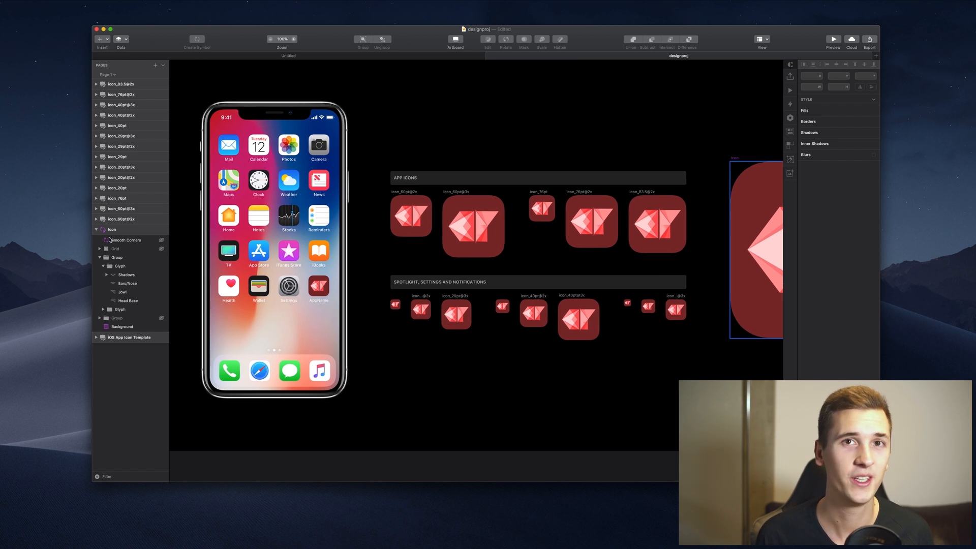